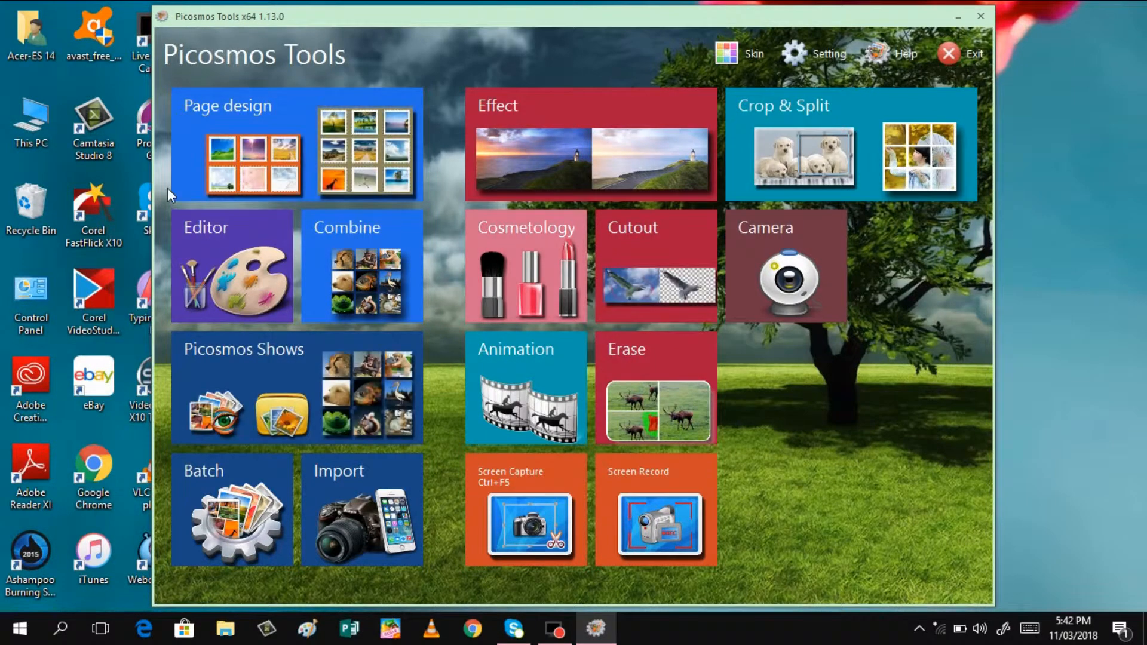
pyautogui.moveTo(327, 156)
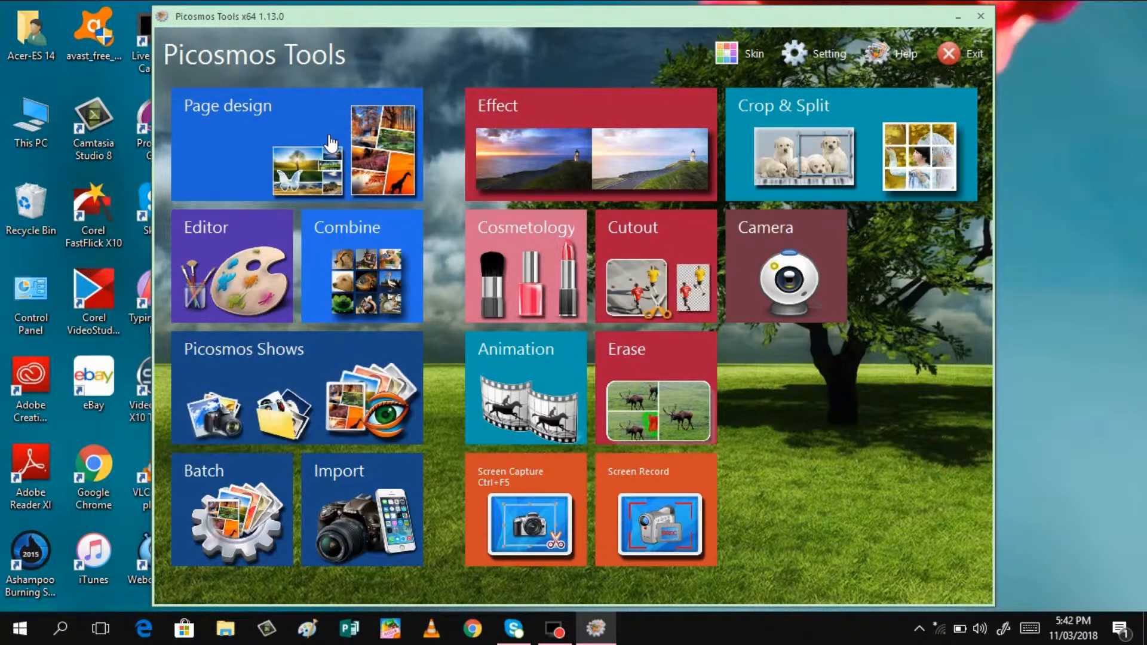
# Step: Open Page design and apply the nine-block square colour grid template with a blue centre
pyautogui.click(331, 139)
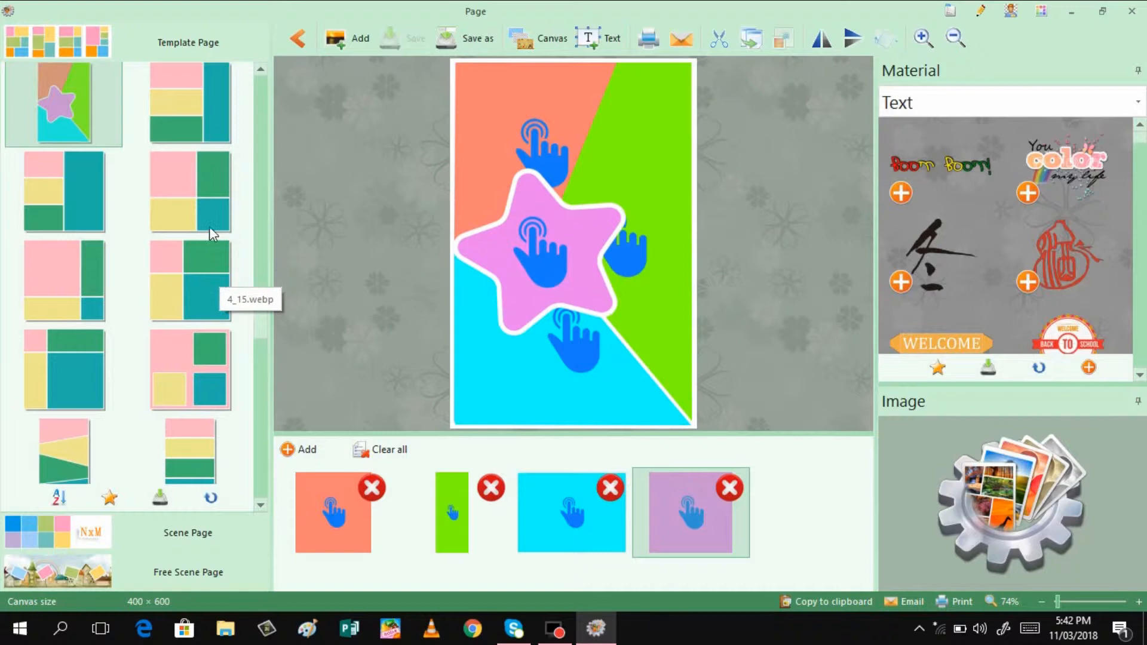
pyautogui.moveTo(223, 207)
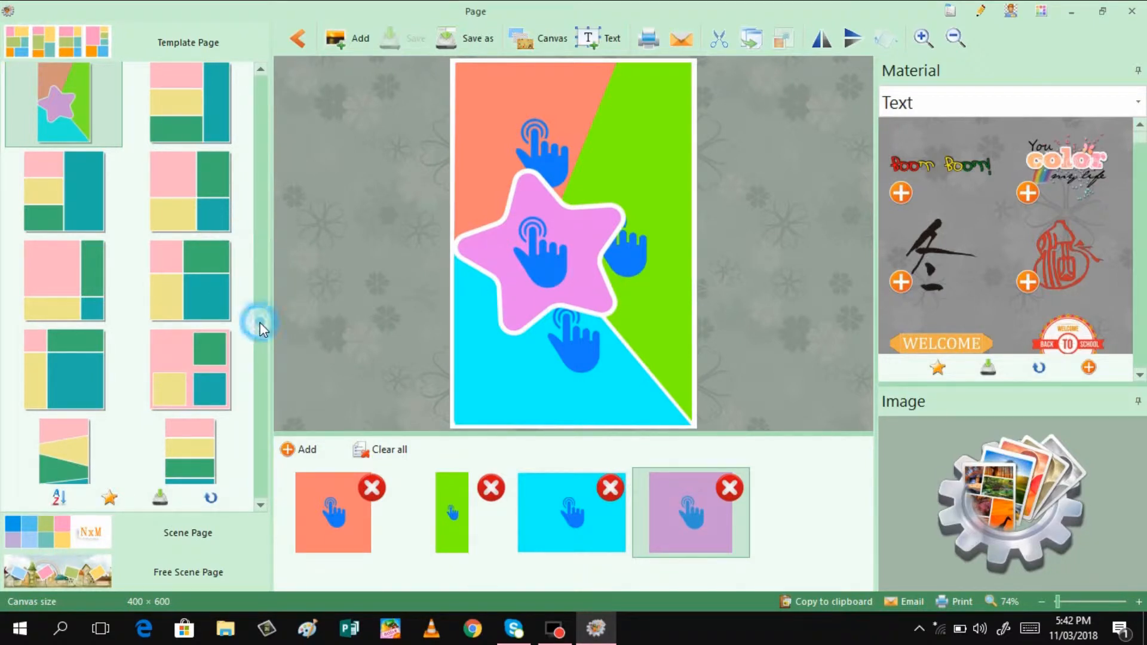
pyautogui.scroll(-3)
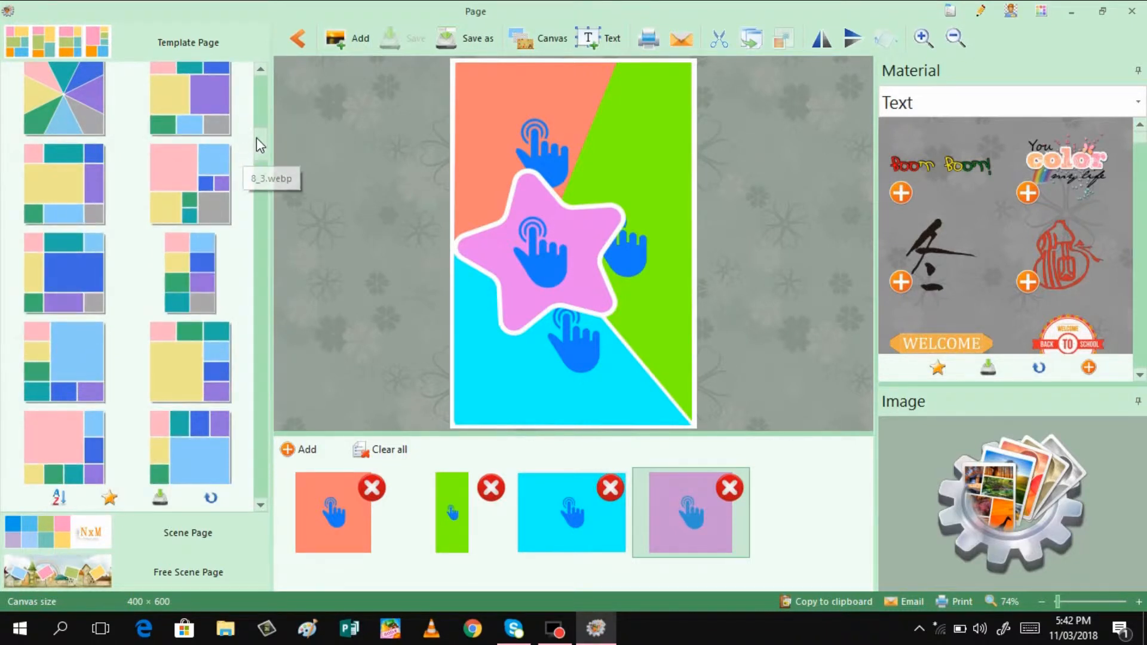
pyautogui.click(63, 275)
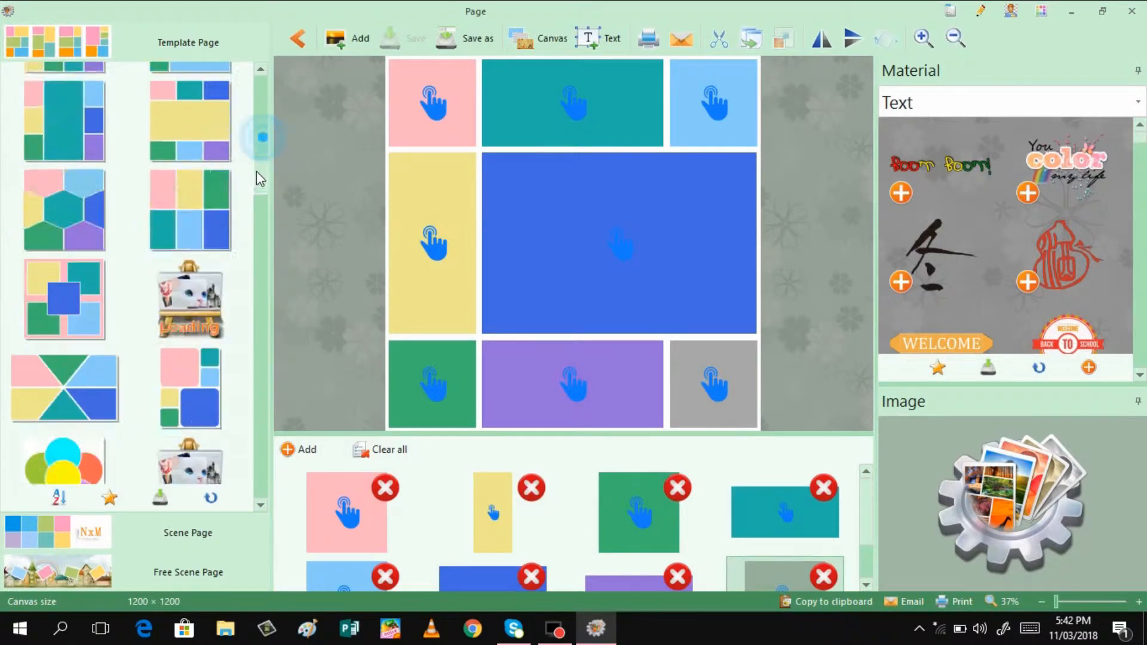
pyautogui.scroll(-3)
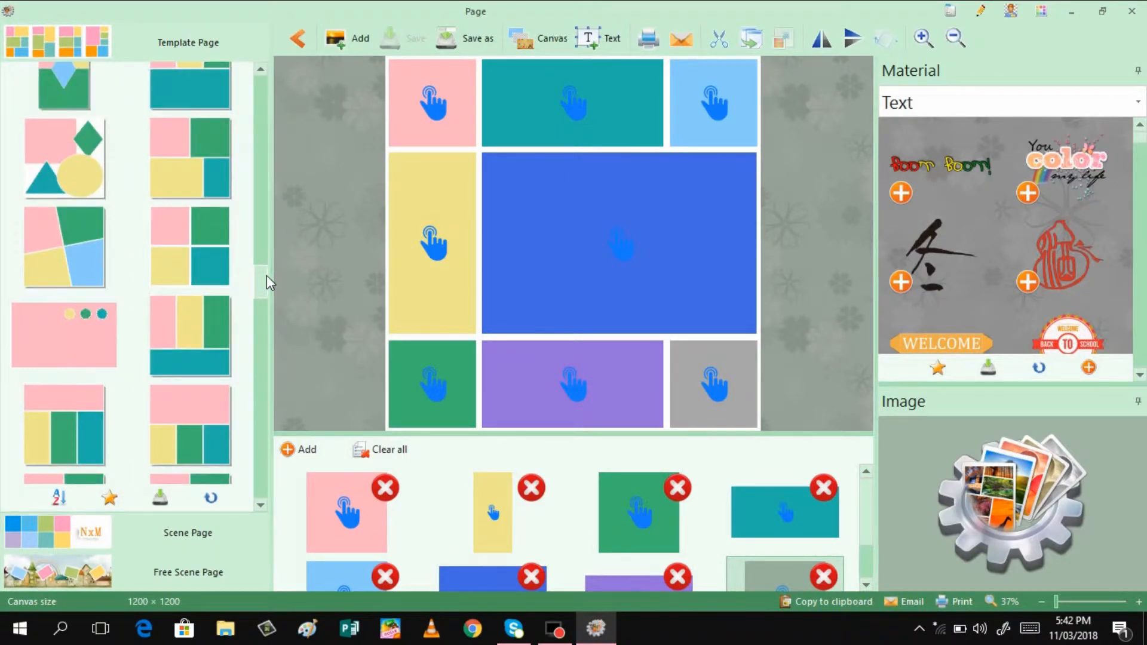
pyautogui.moveTo(269, 272)
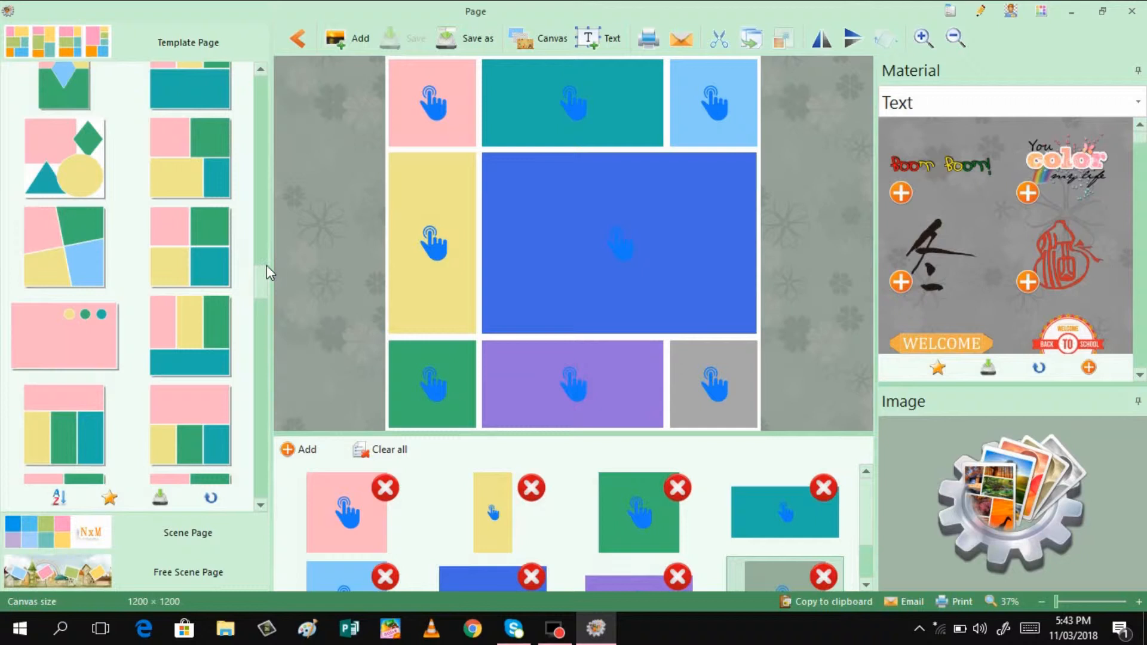
pyautogui.moveTo(271, 299)
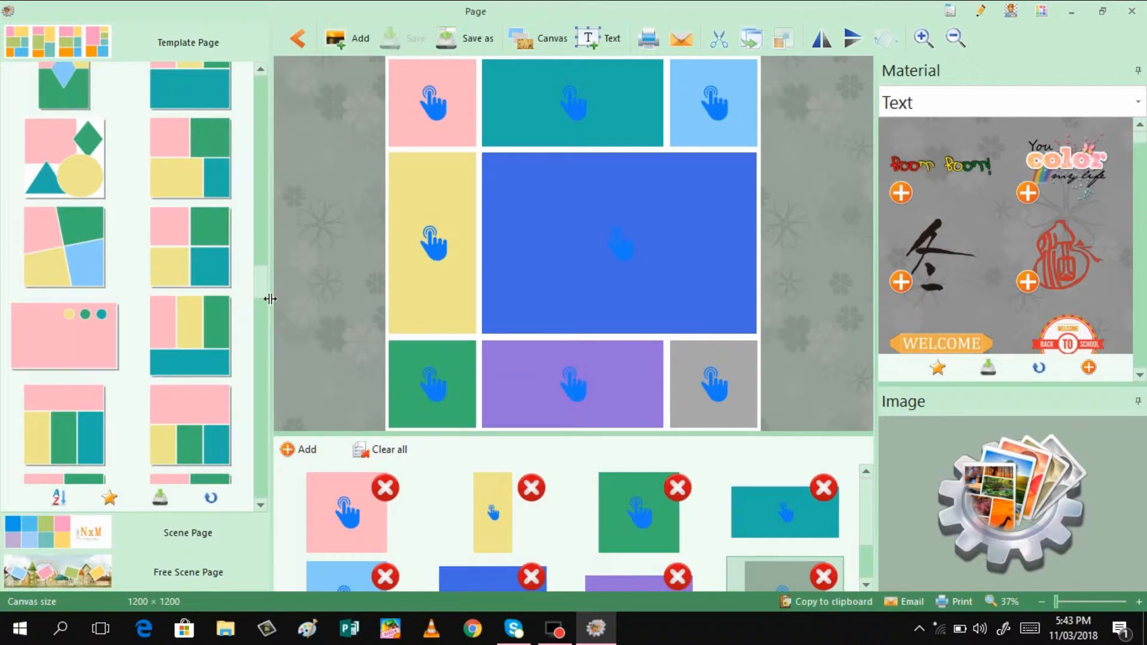
pyautogui.scroll(-3)
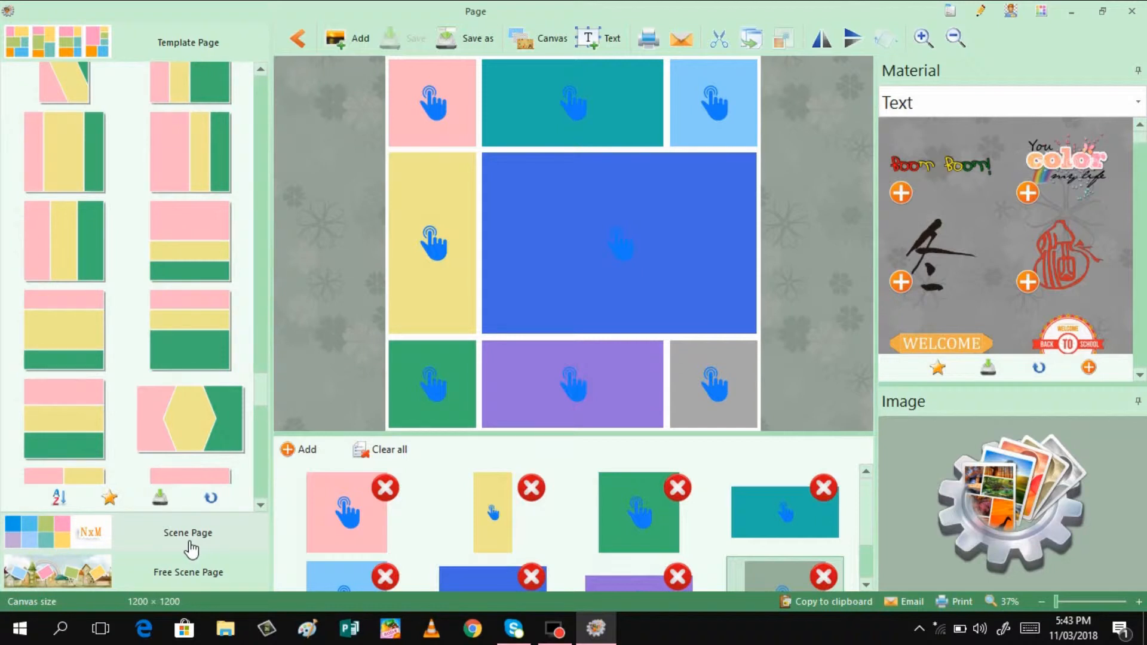
# Step: Apply the dark postage-stamp frames scene from the Scene Page collection
pyautogui.click(188, 533)
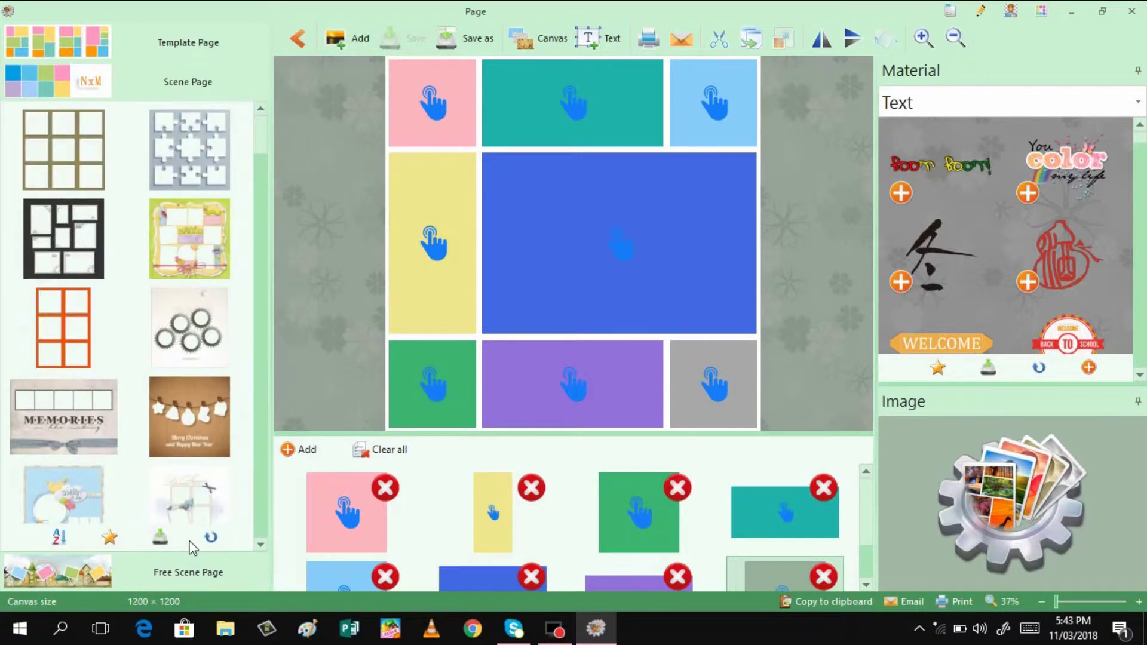
pyautogui.moveTo(77, 256)
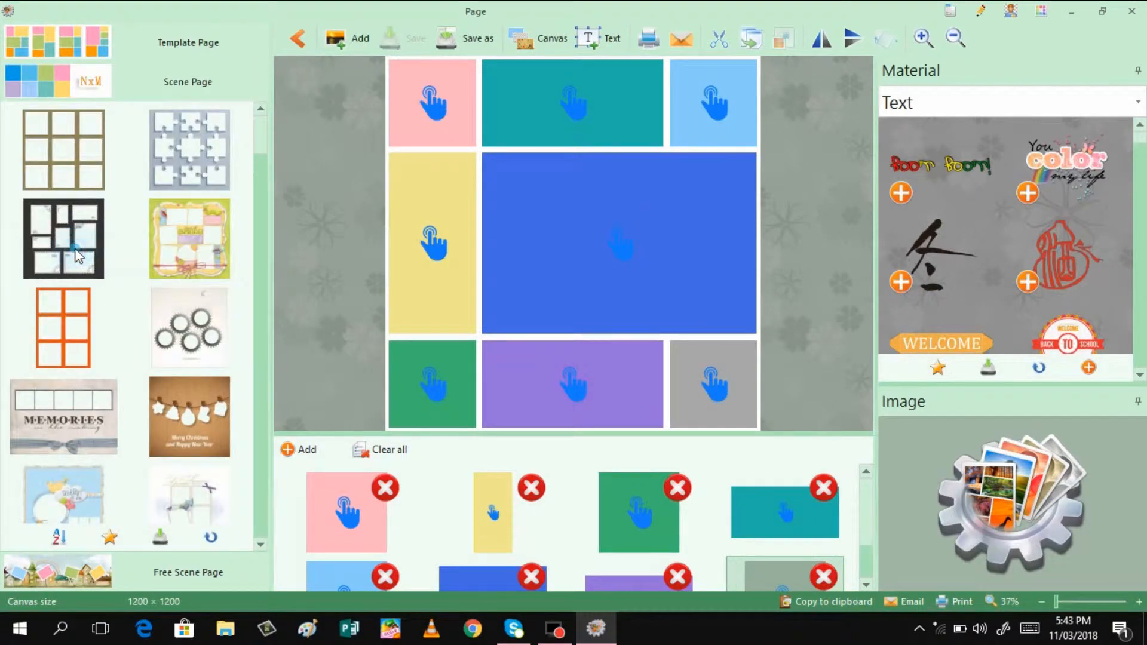
pyautogui.click(62, 239)
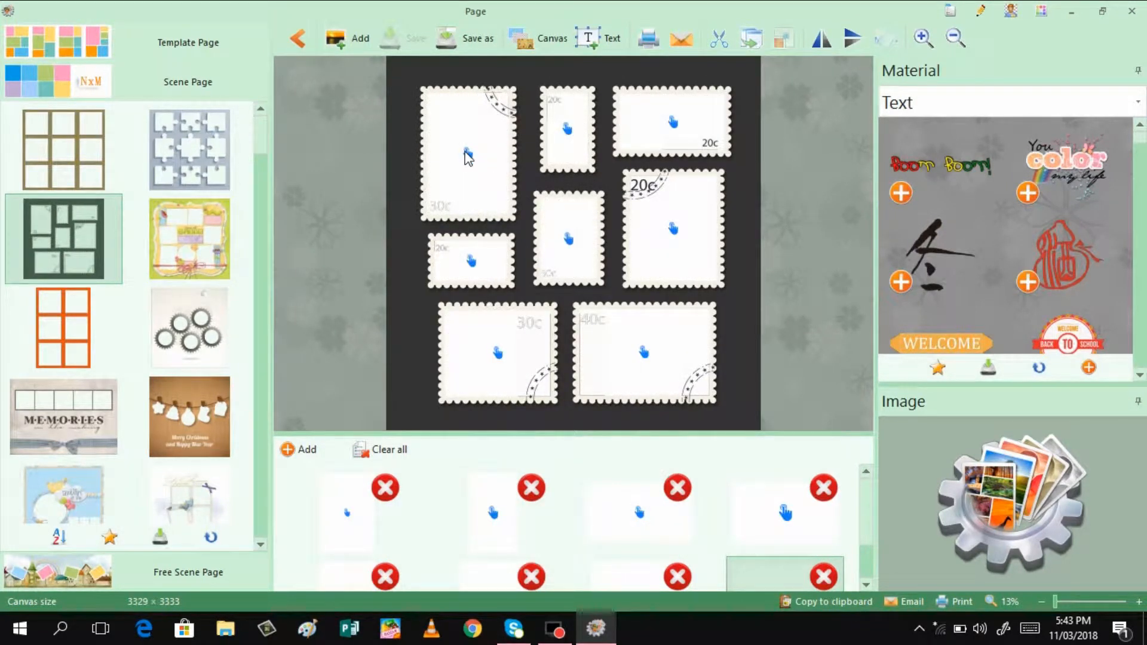
pyautogui.moveTo(401, 299)
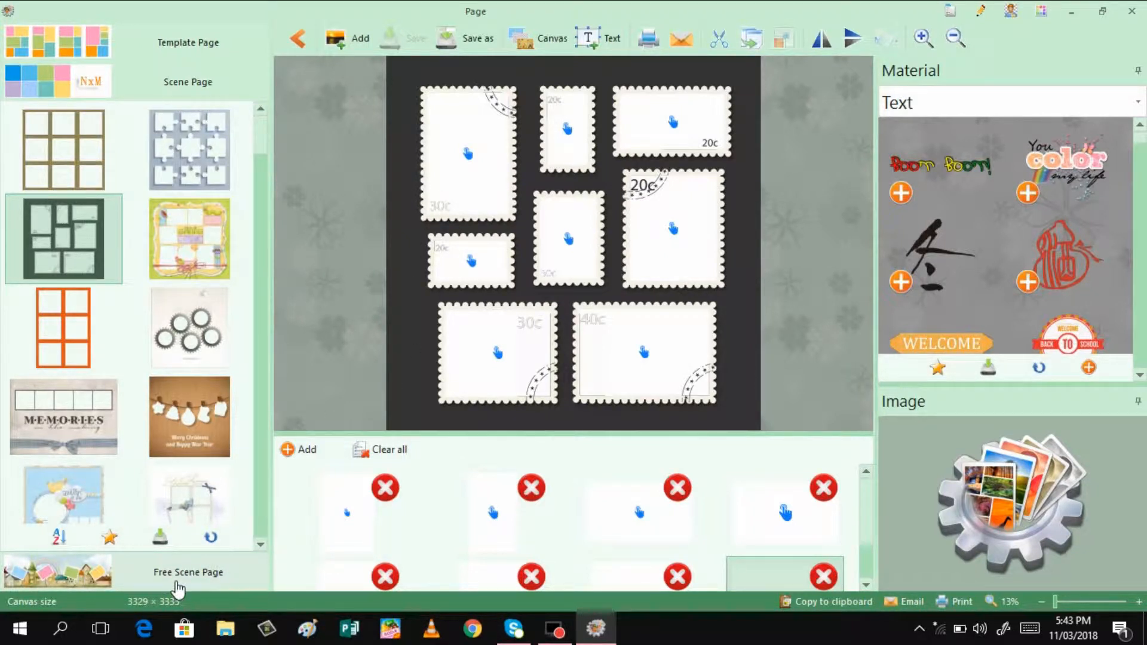
# Step: Show the Free Scene Page collection of layouts
pyautogui.click(187, 572)
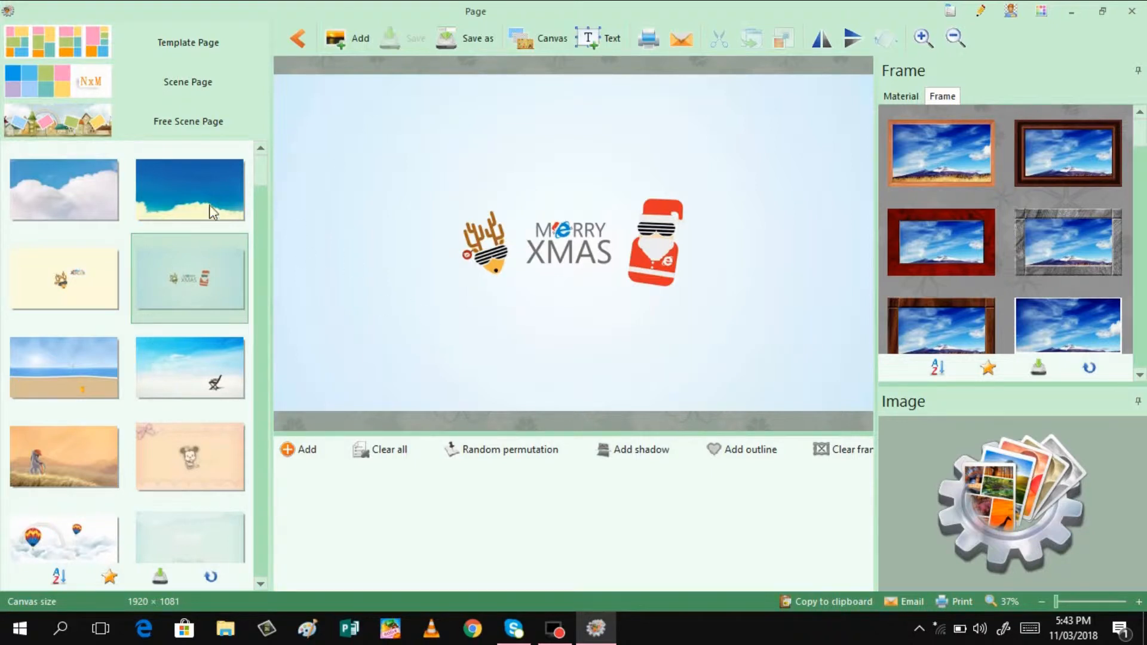
pyautogui.moveTo(879, 225)
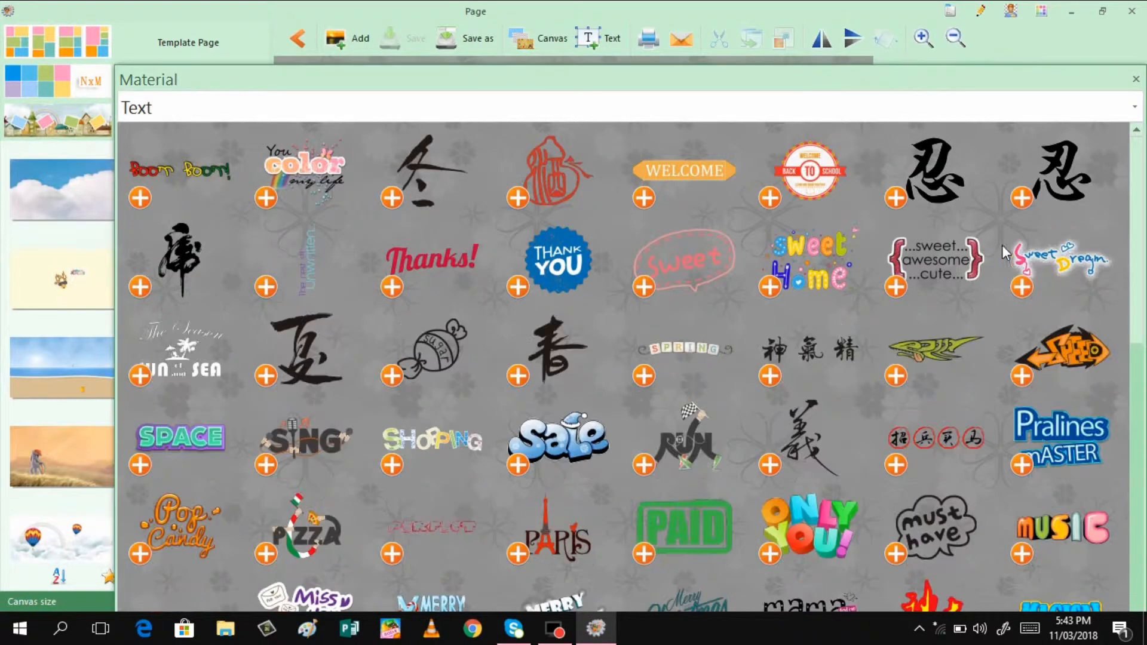
pyautogui.moveTo(656, 456)
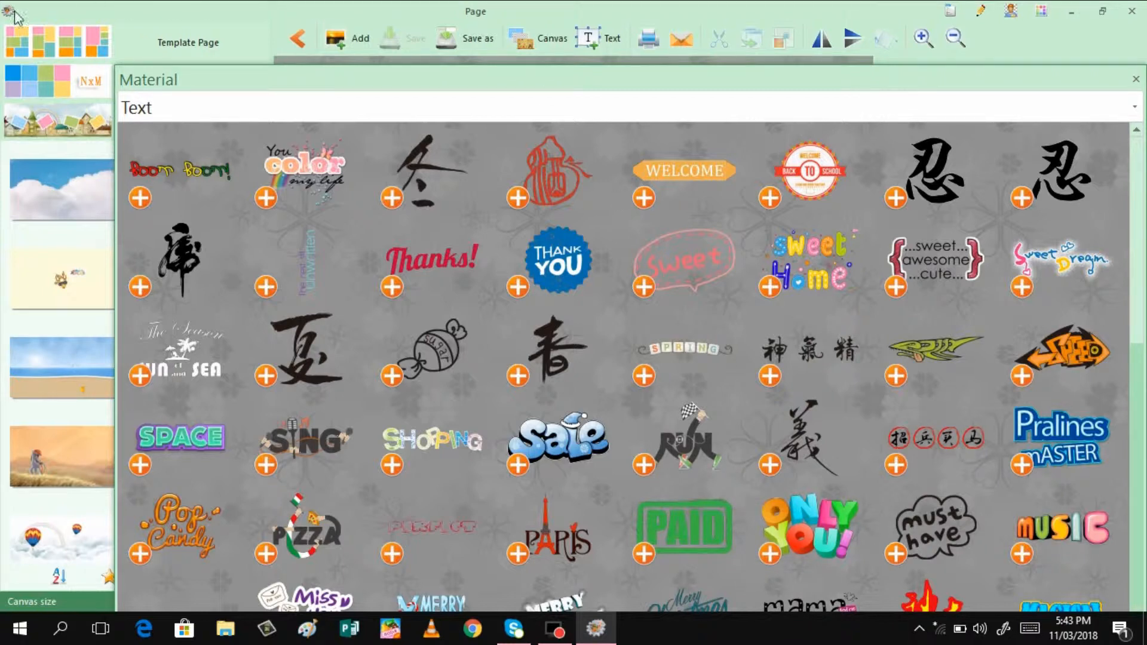
# Step: Close the page design window, then open and dismiss the editor's FILE menu
pyautogui.click(15, 11)
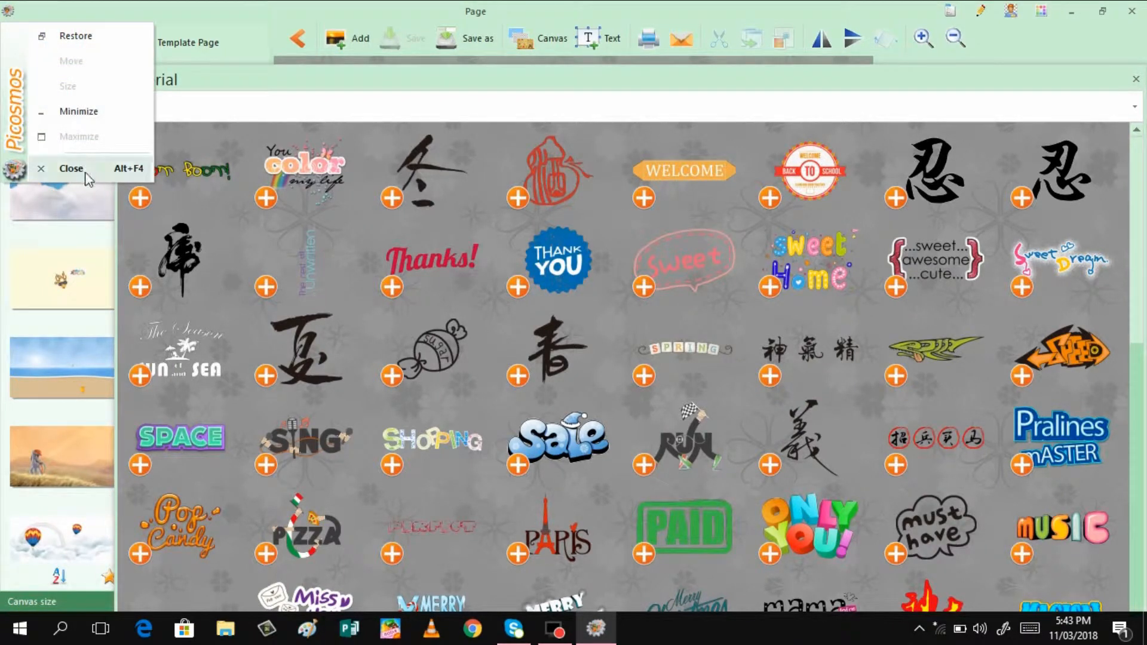
pyautogui.click(71, 168)
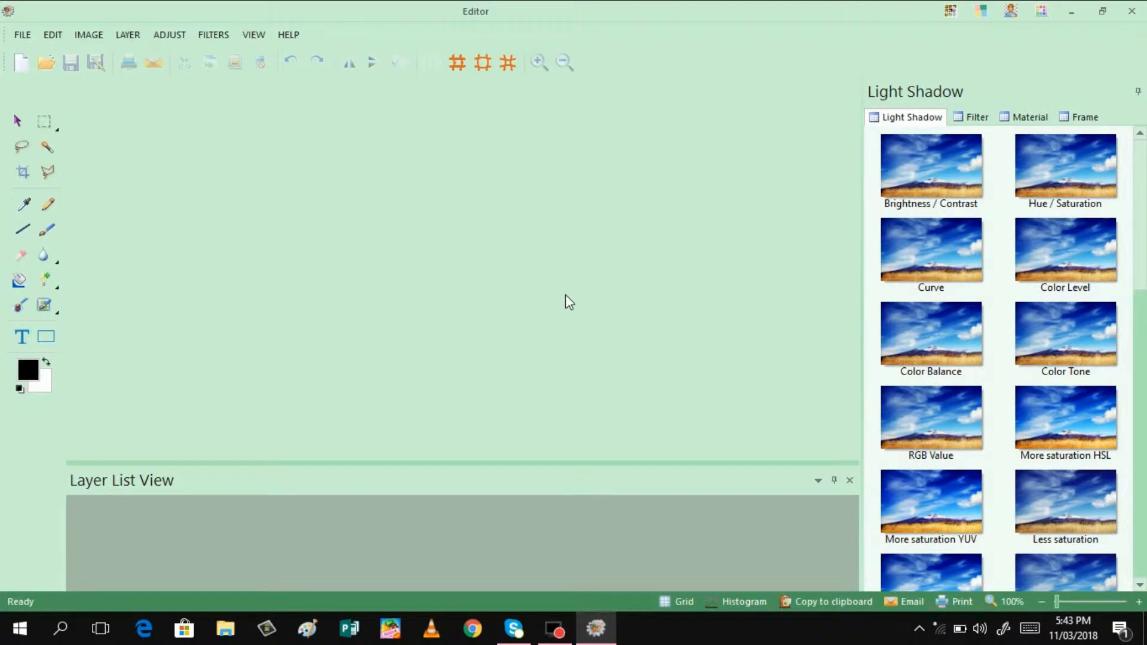
pyautogui.moveTo(215, 187)
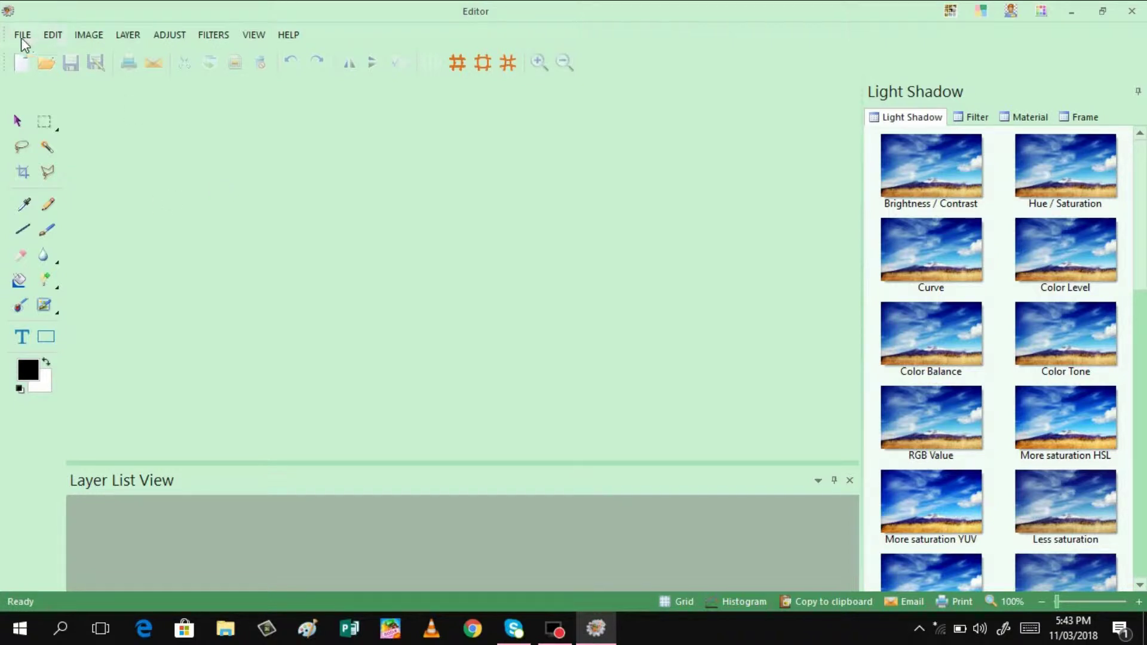
pyautogui.click(25, 34)
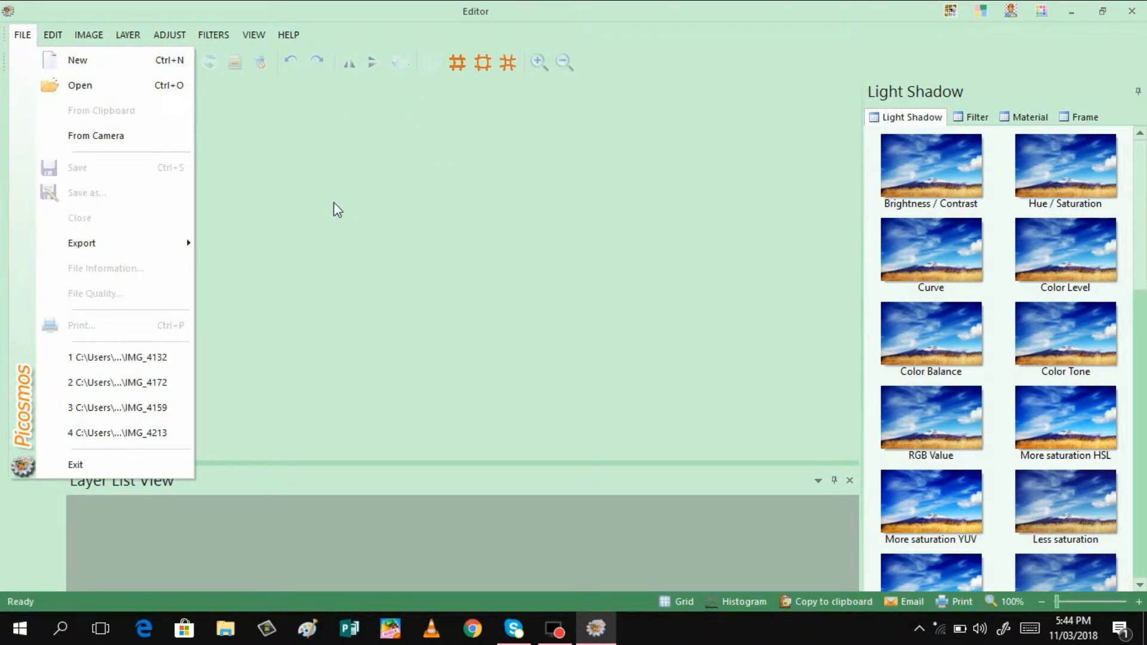
pyautogui.moveTo(439, 221)
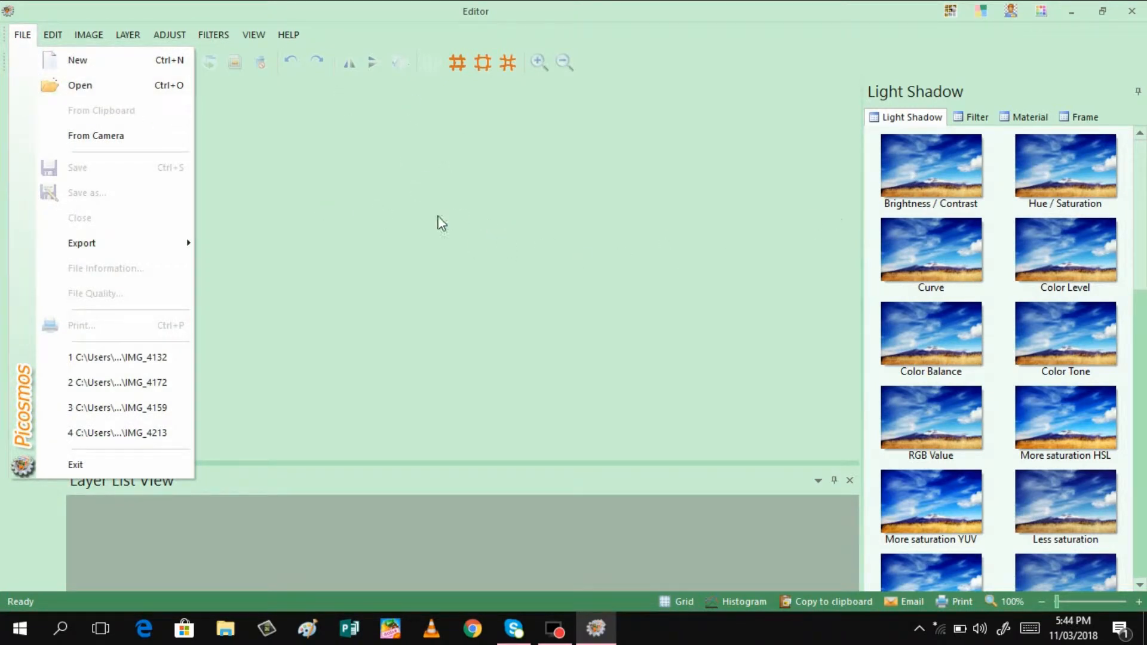
pyautogui.click(441, 223)
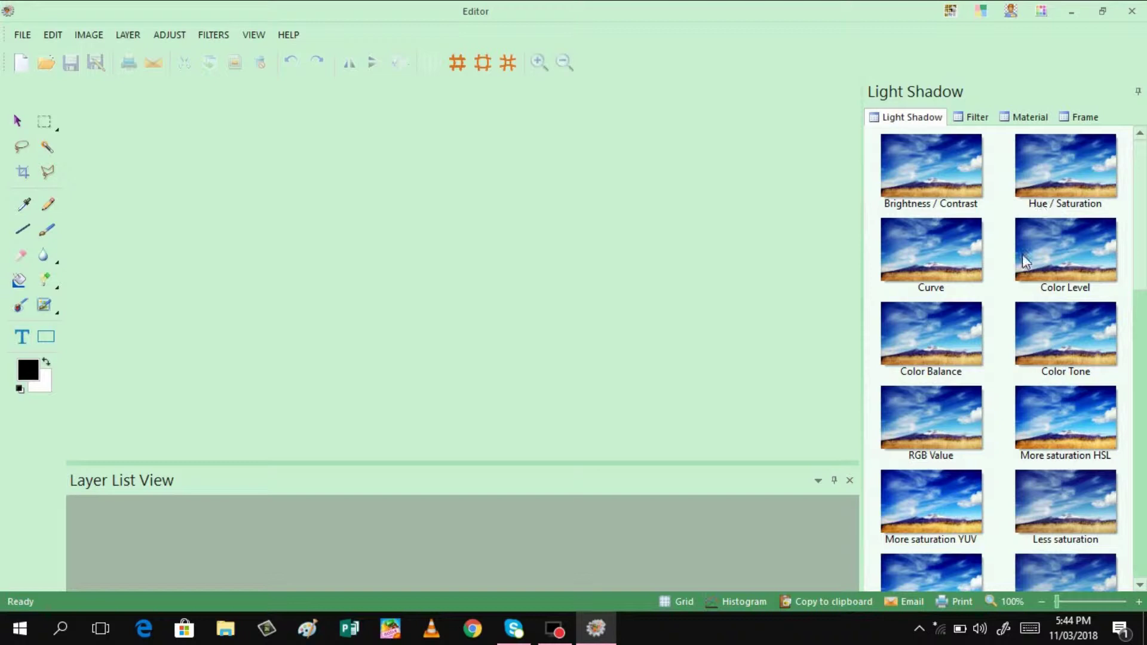
pyautogui.moveTo(1081, 153)
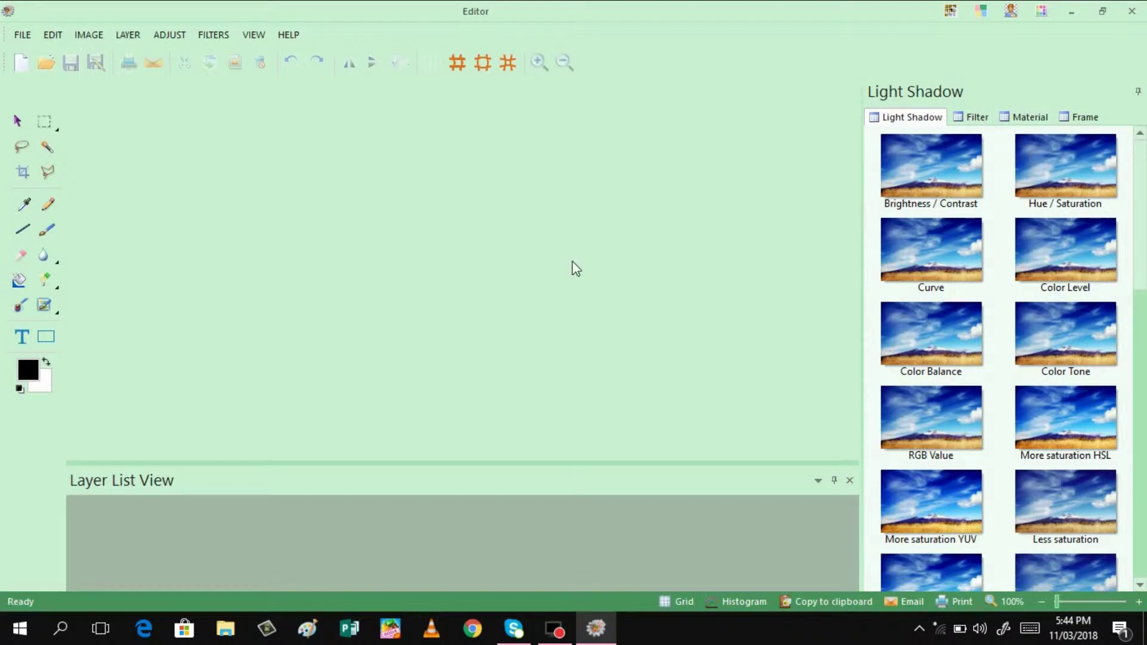
pyautogui.moveTo(527, 246)
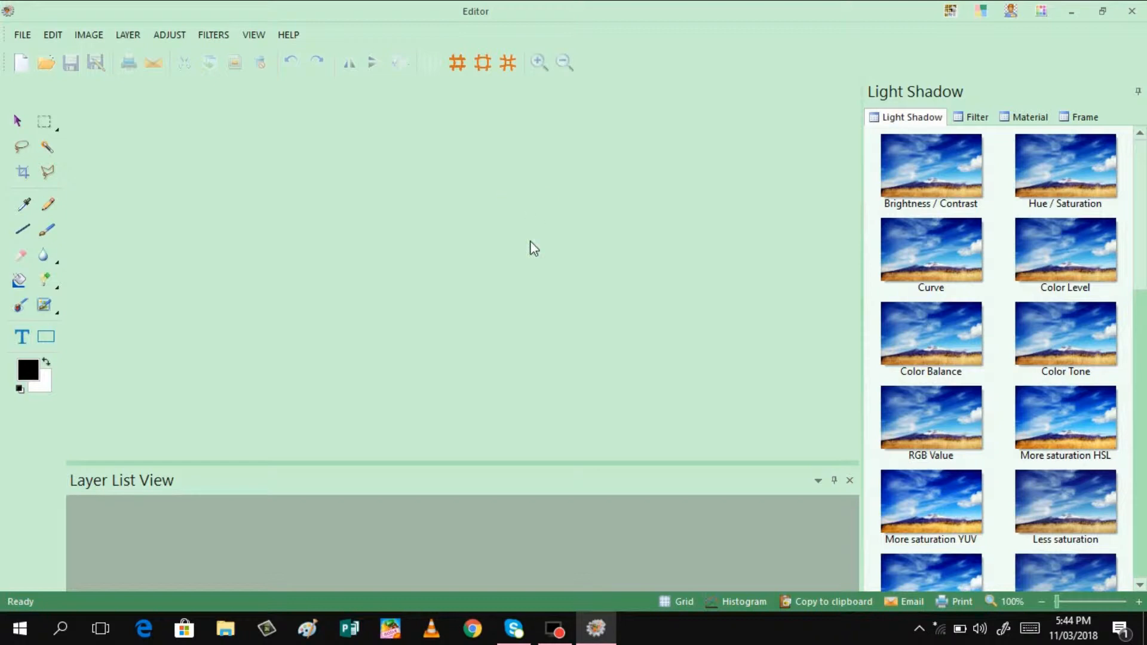
pyautogui.moveTo(319, 252)
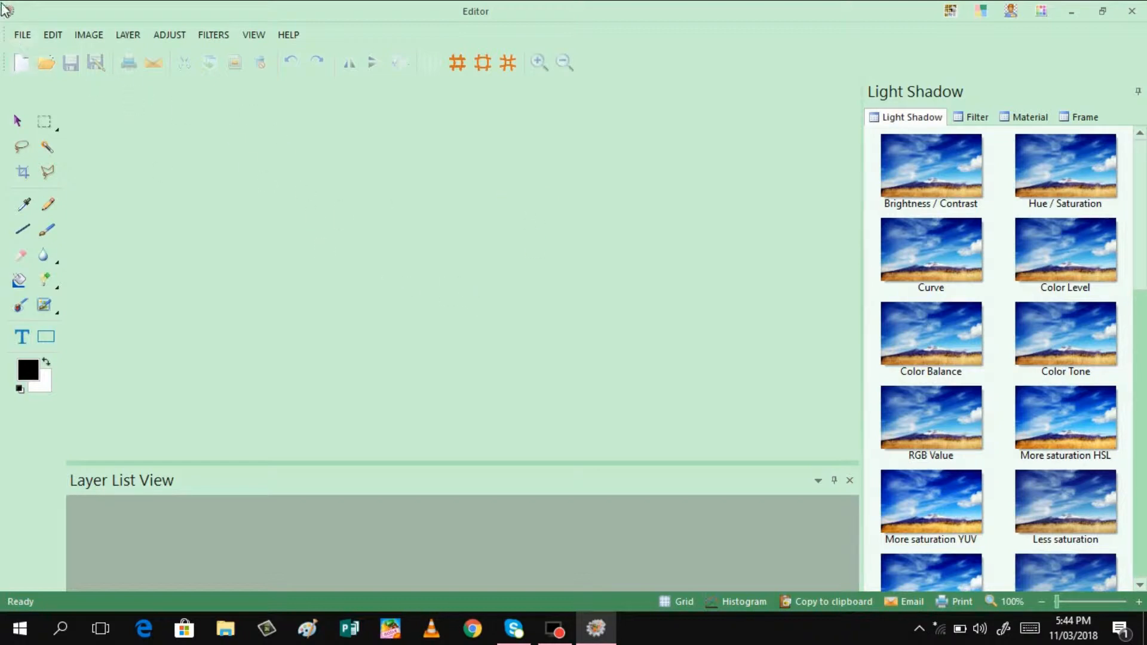
# Step: Open the Combine module with a 3-by-3 grid, then open the window's system menu
pyautogui.click(12, 12)
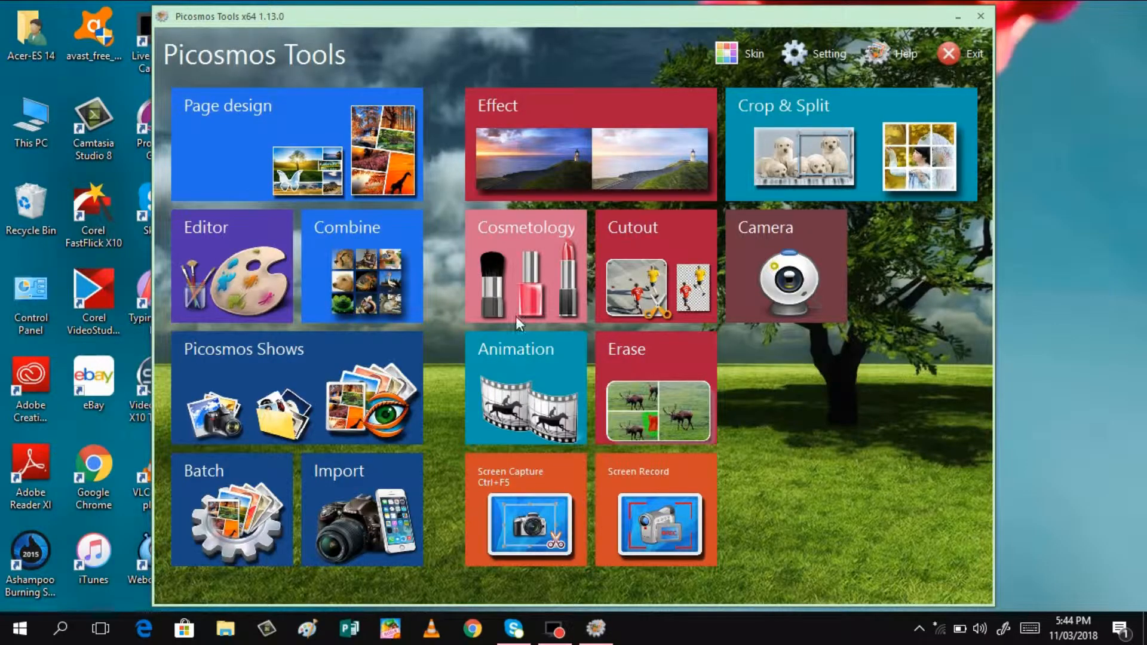
pyautogui.moveTo(376, 288)
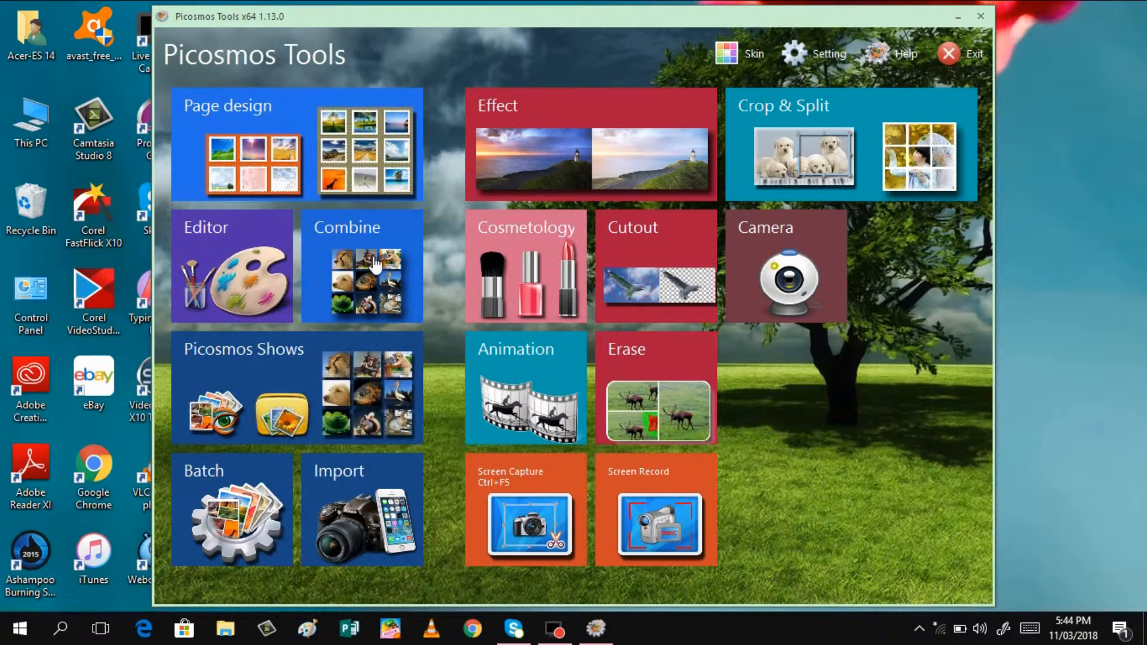
pyautogui.click(362, 276)
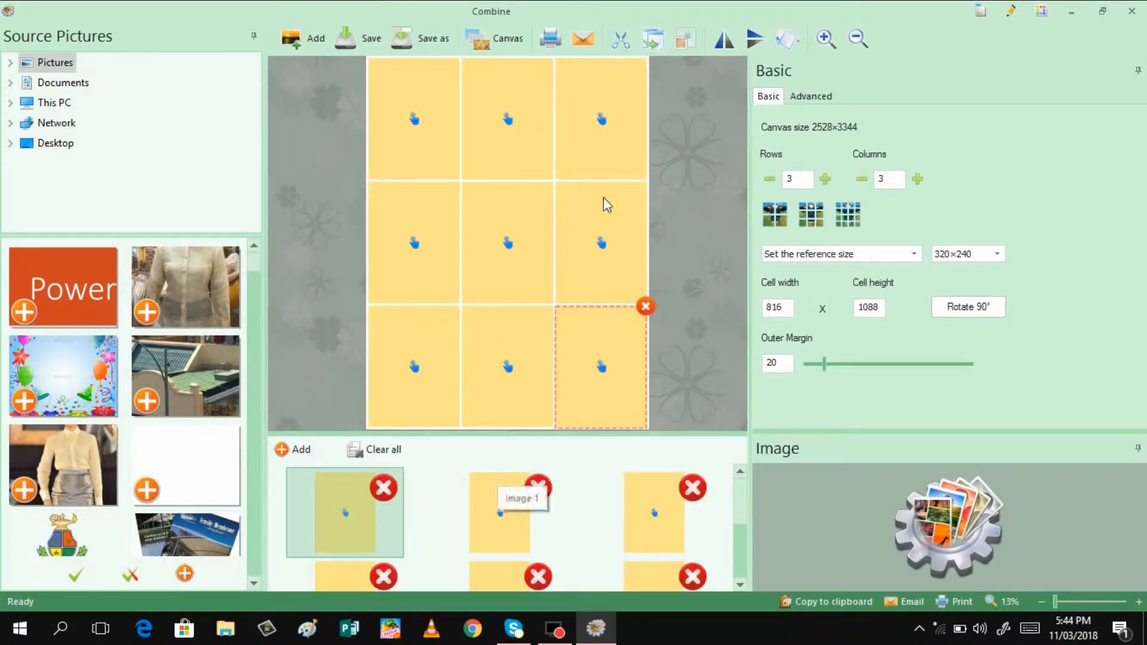
pyautogui.moveTo(560, 115)
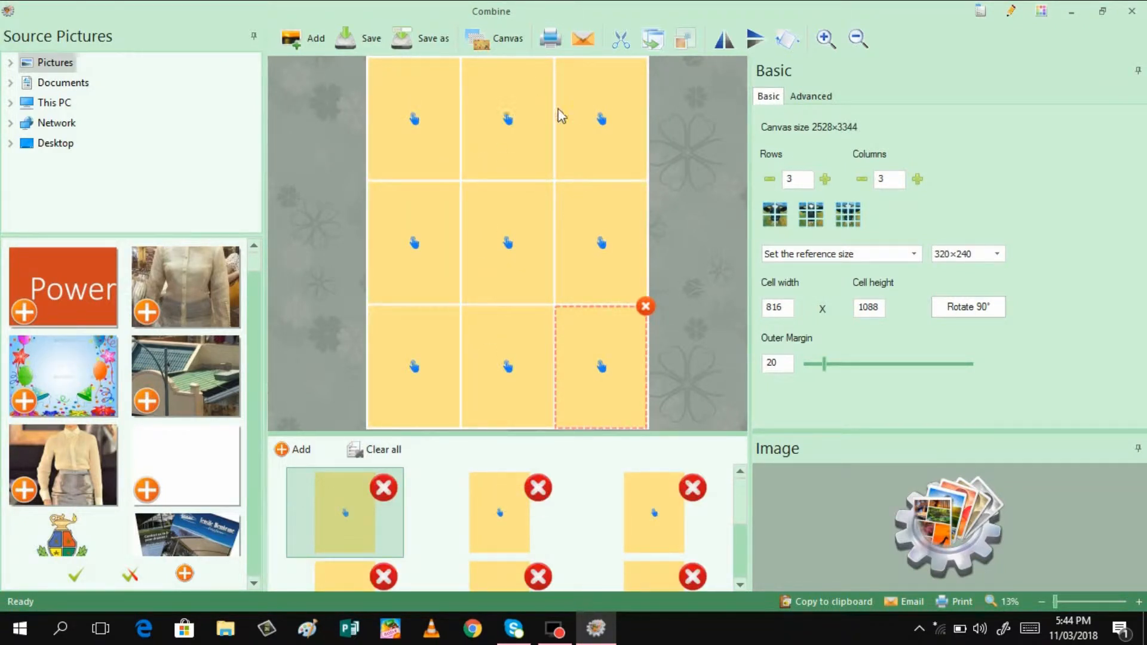
pyautogui.moveTo(448, 128)
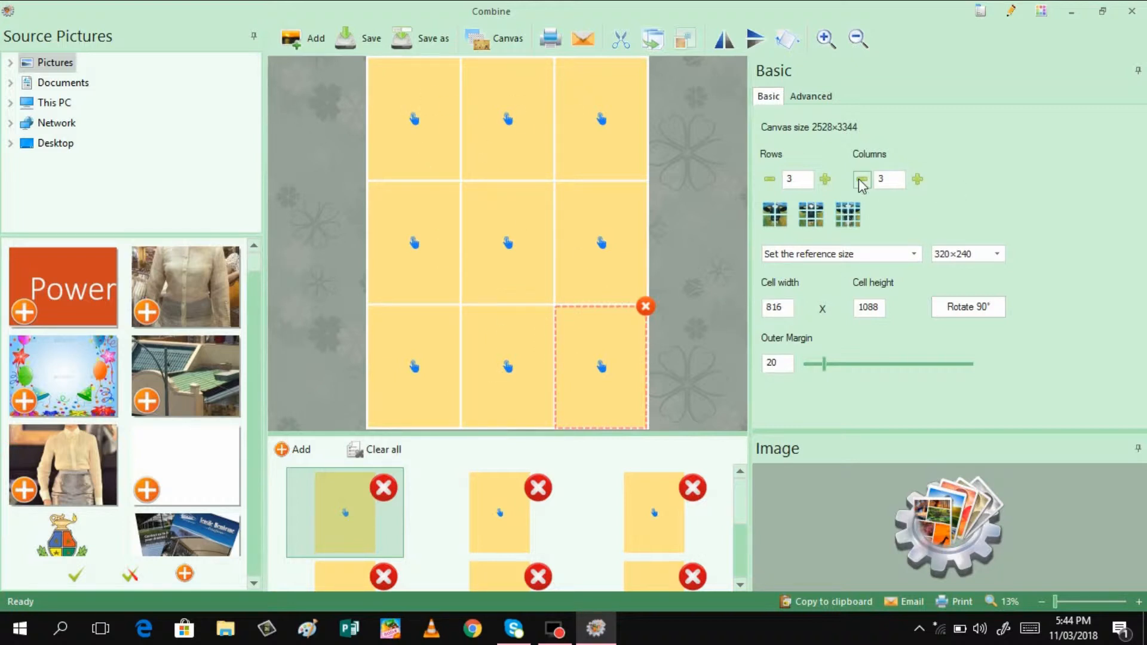
pyautogui.moveTo(821, 208)
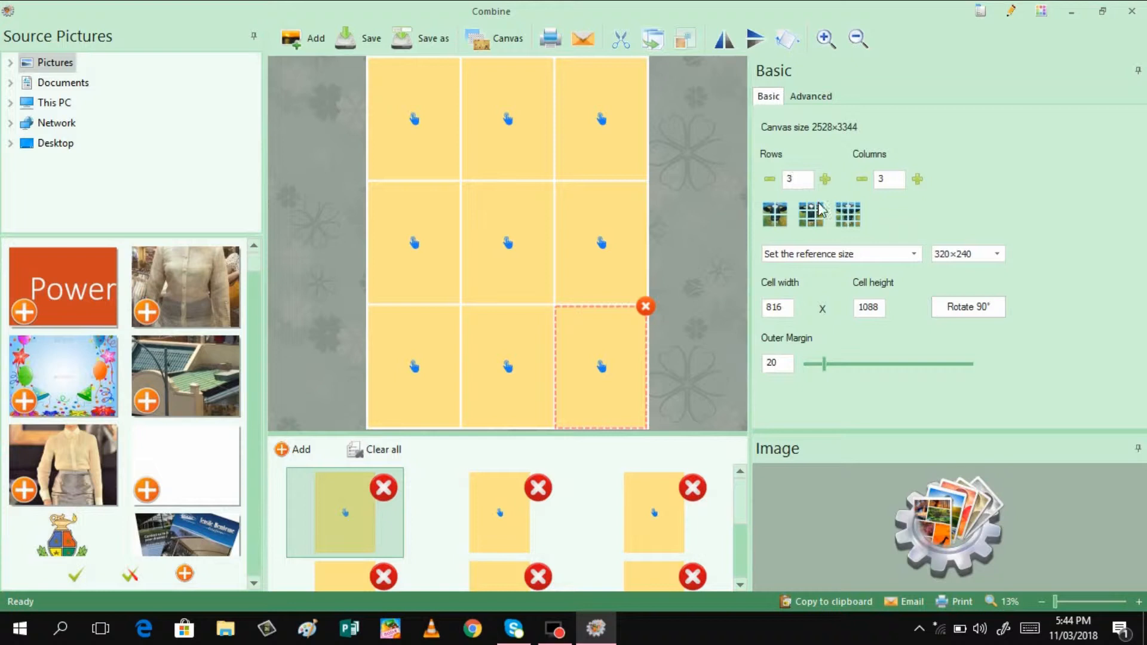
pyautogui.click(886, 179)
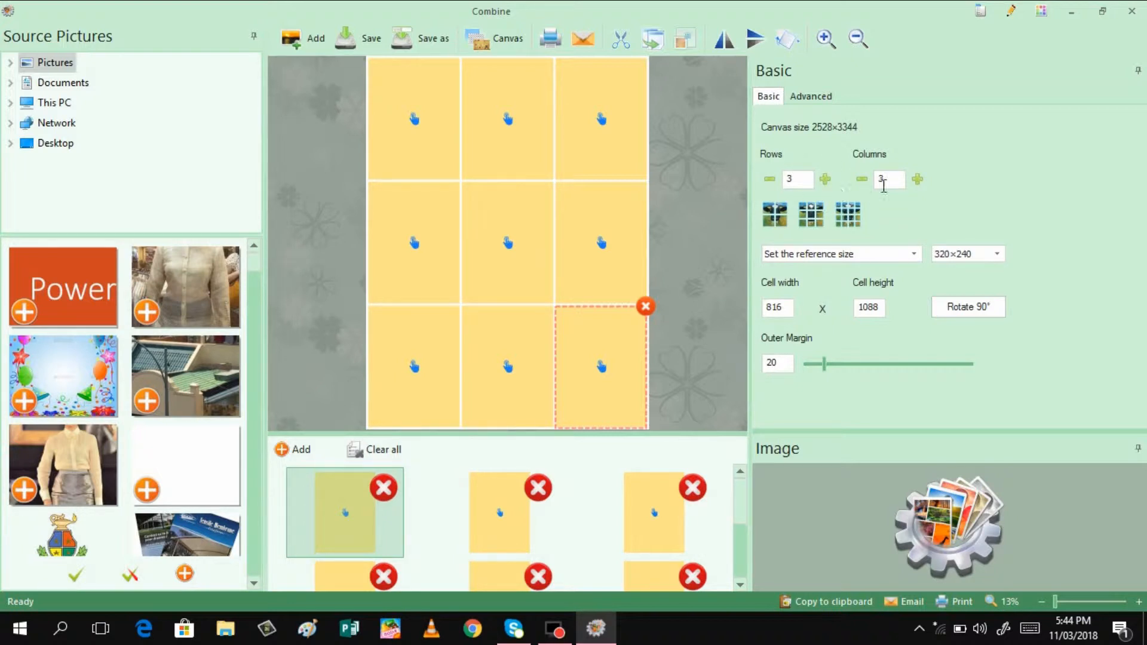
pyautogui.moveTo(439, 285)
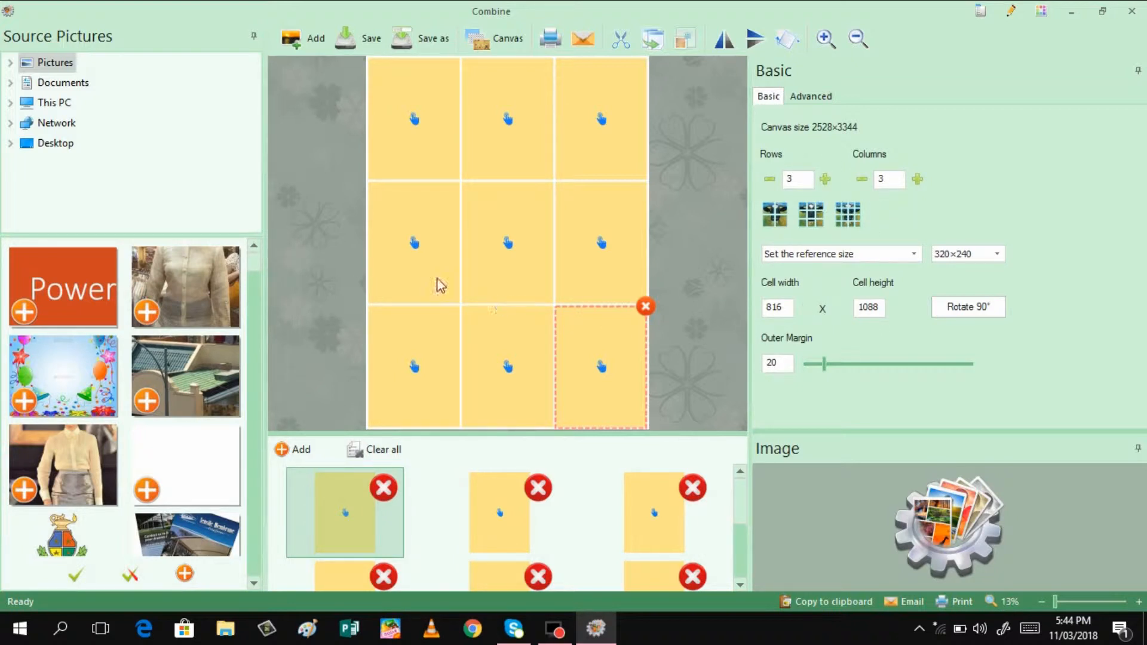
pyautogui.moveTo(581, 274)
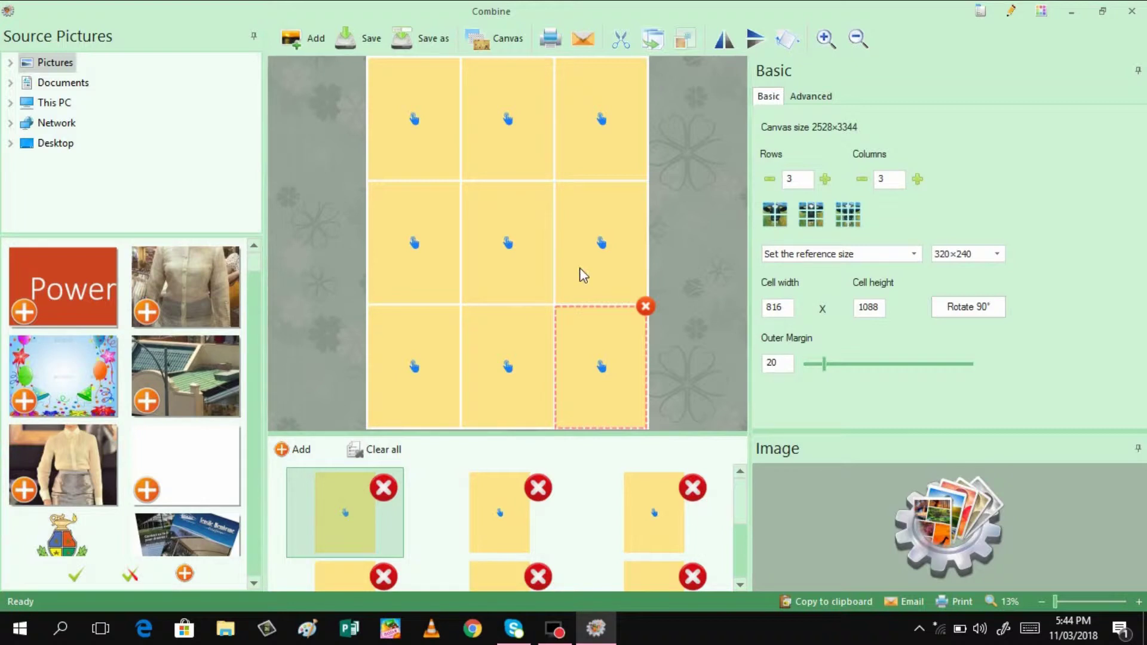
pyautogui.moveTo(511, 248)
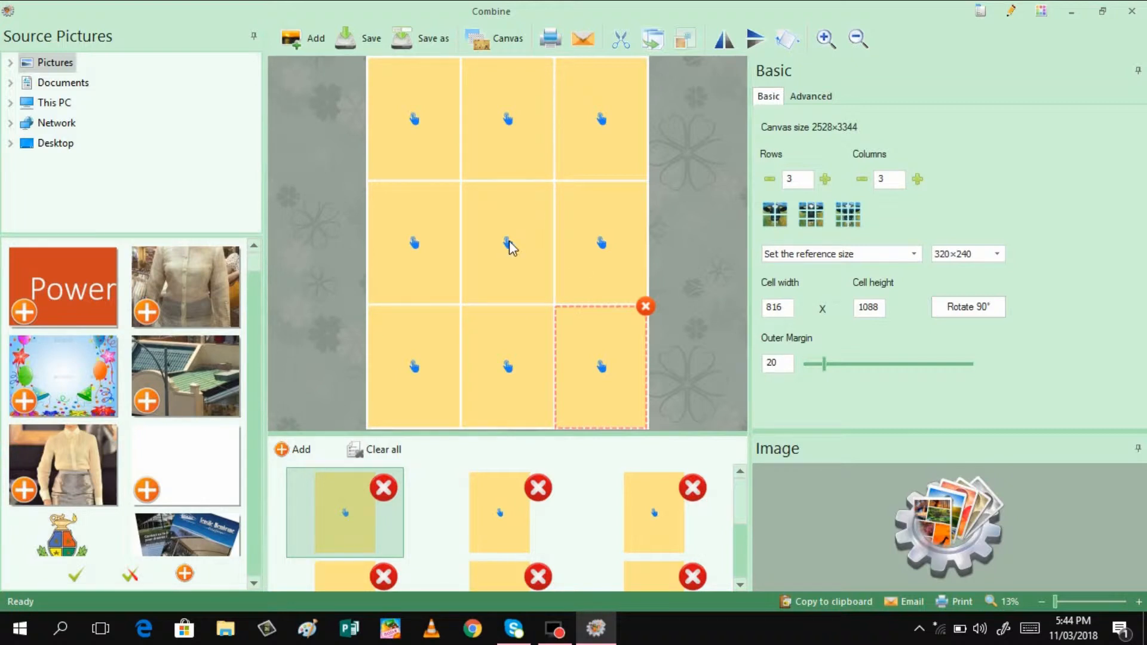
pyautogui.moveTo(484, 285)
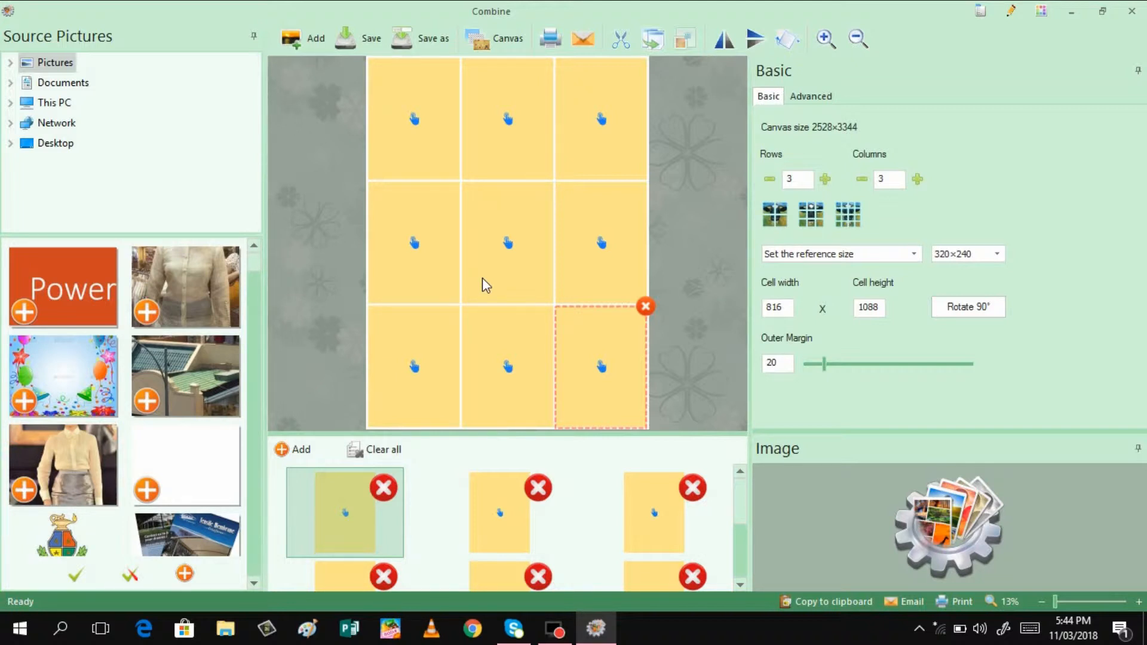
pyautogui.moveTo(532, 305)
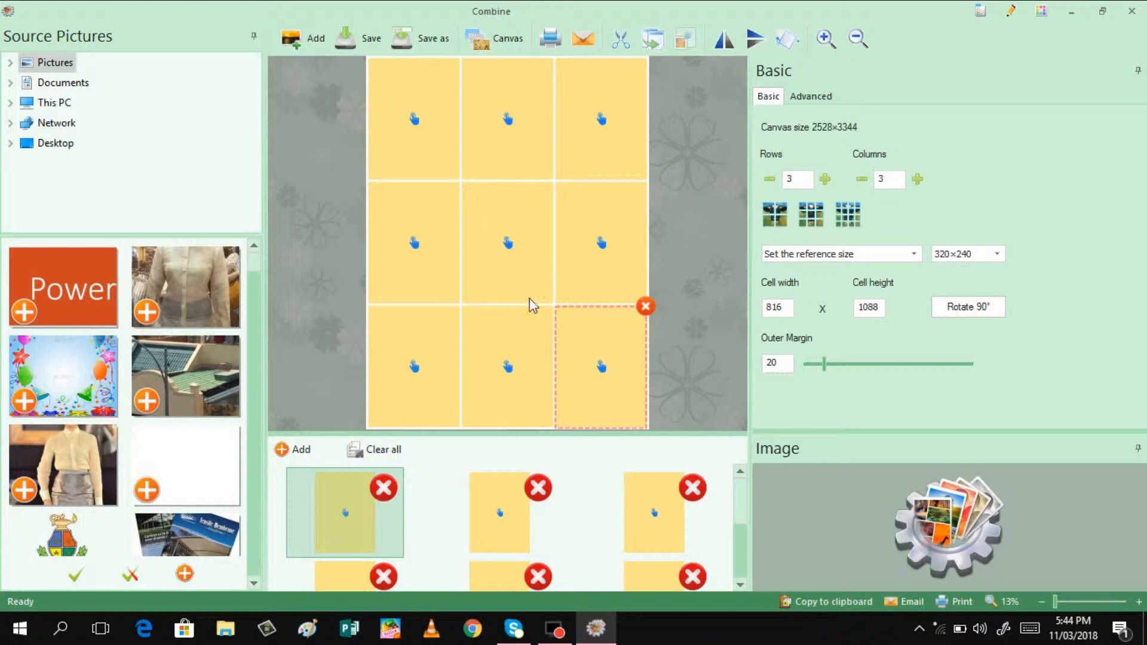
pyautogui.moveTo(889, 162)
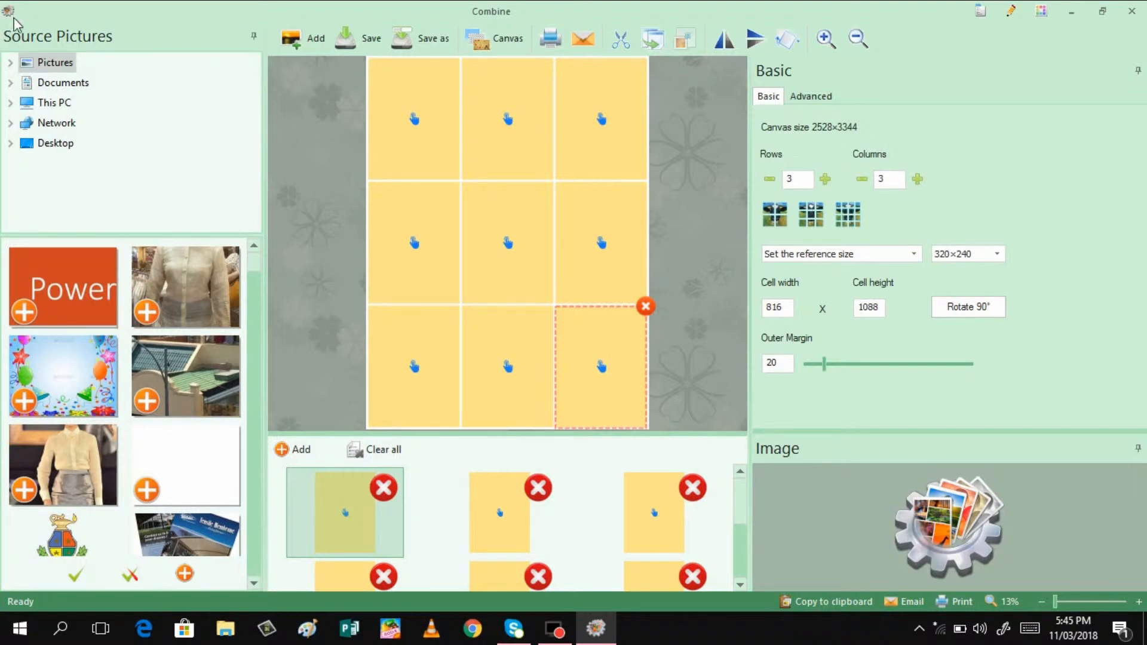
pyautogui.click(11, 11)
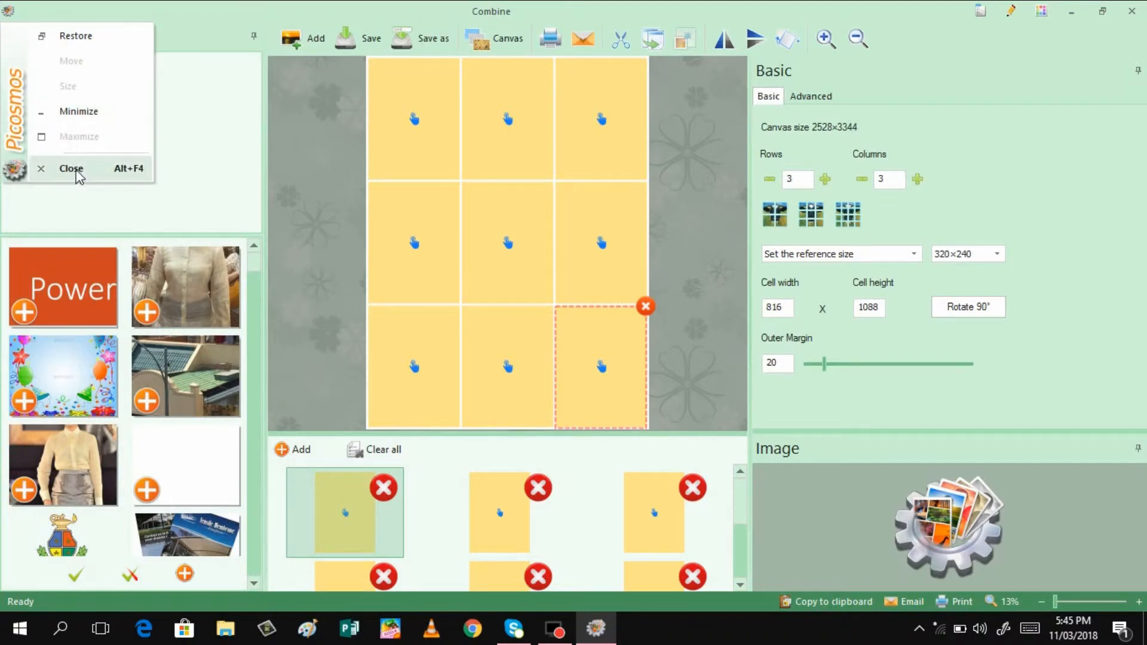
# Step: Close the Combine window and show the Effect module's Light Shadow adjustments
pyautogui.click(73, 169)
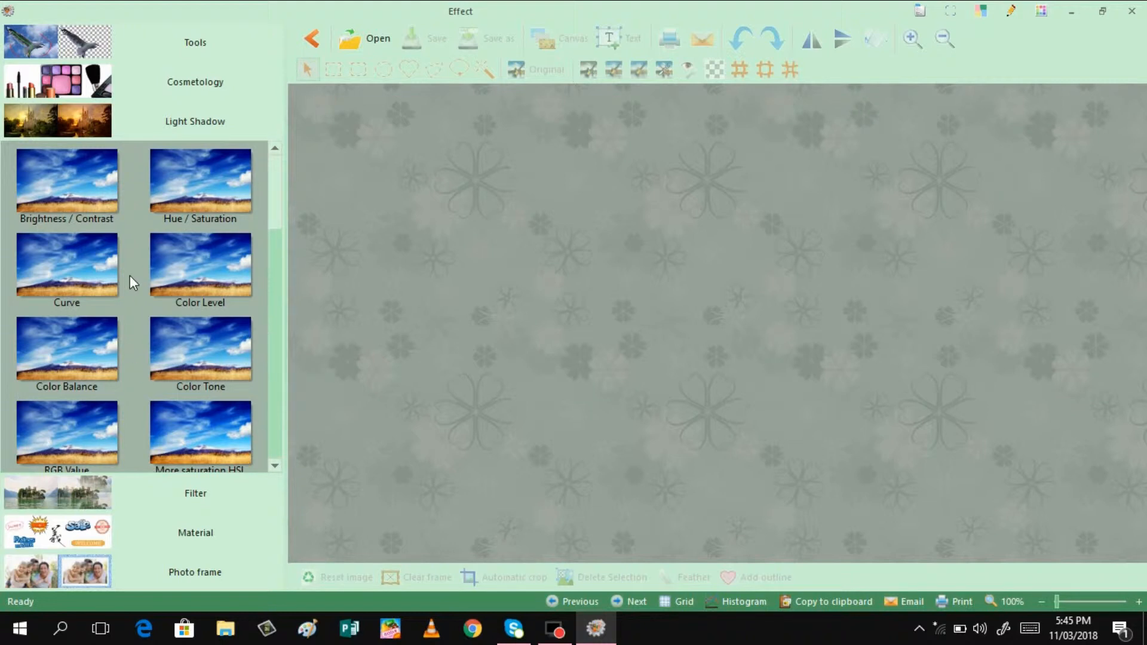
pyautogui.moveTo(89, 206)
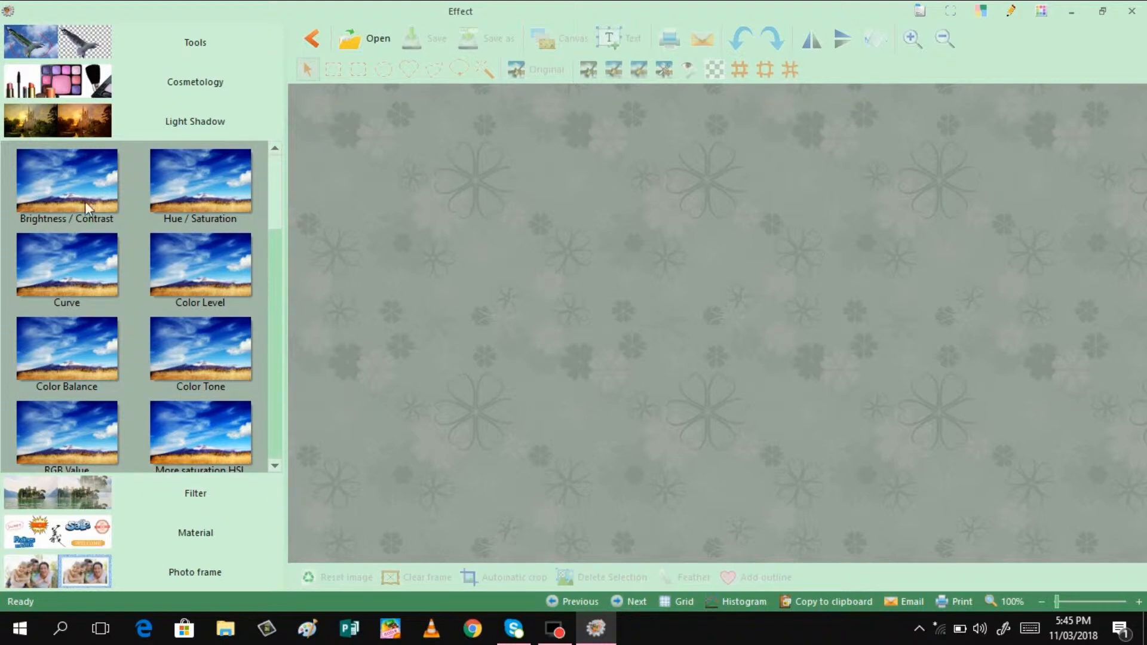
pyautogui.moveTo(377, 90)
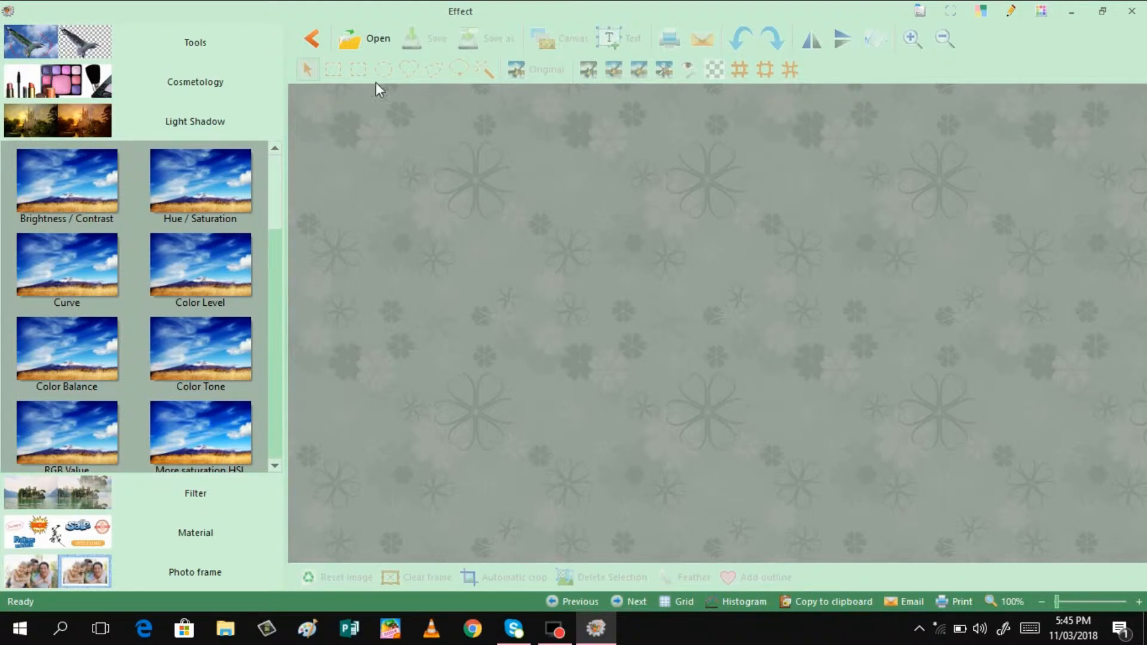
pyautogui.moveTo(662, 248)
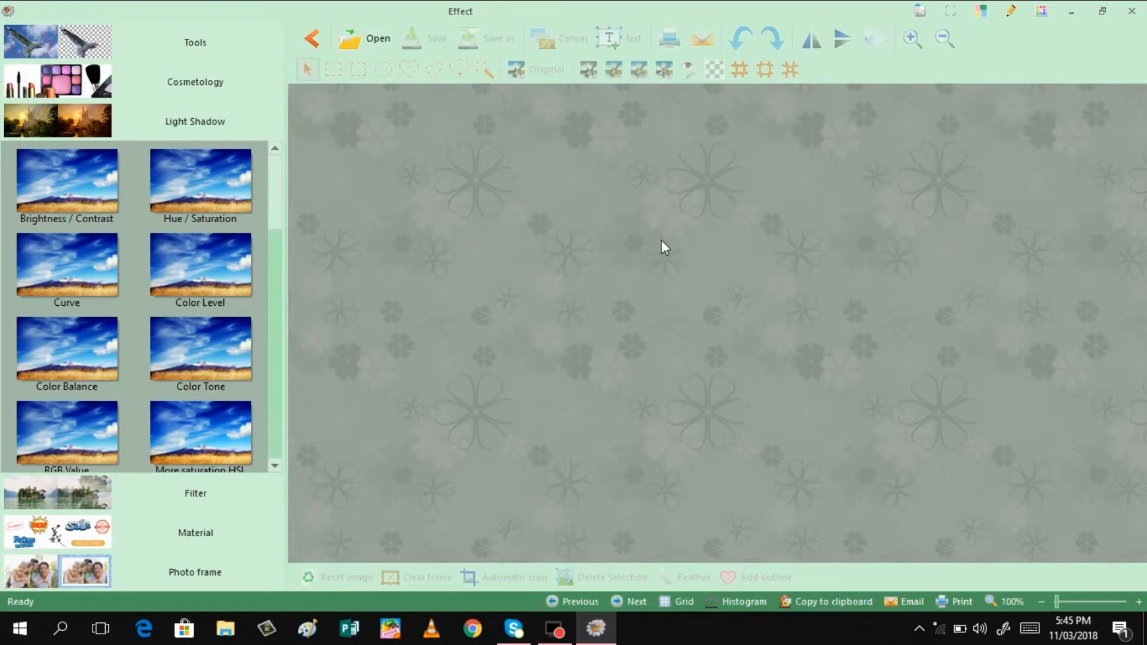
pyautogui.moveTo(168, 217)
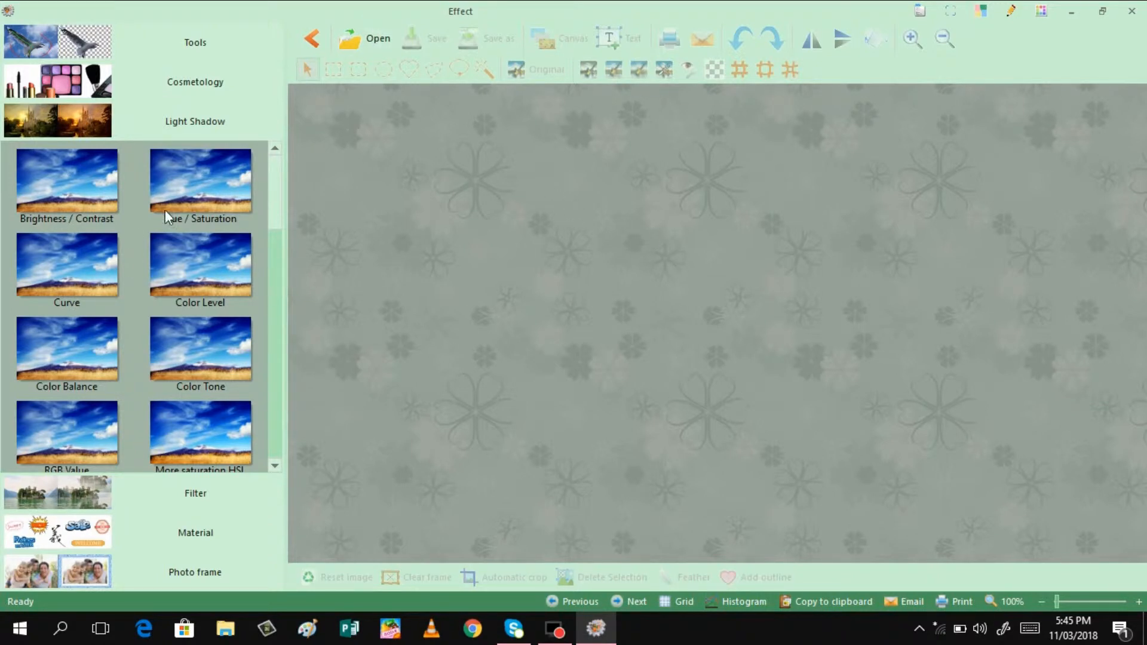
pyautogui.moveTo(215, 370)
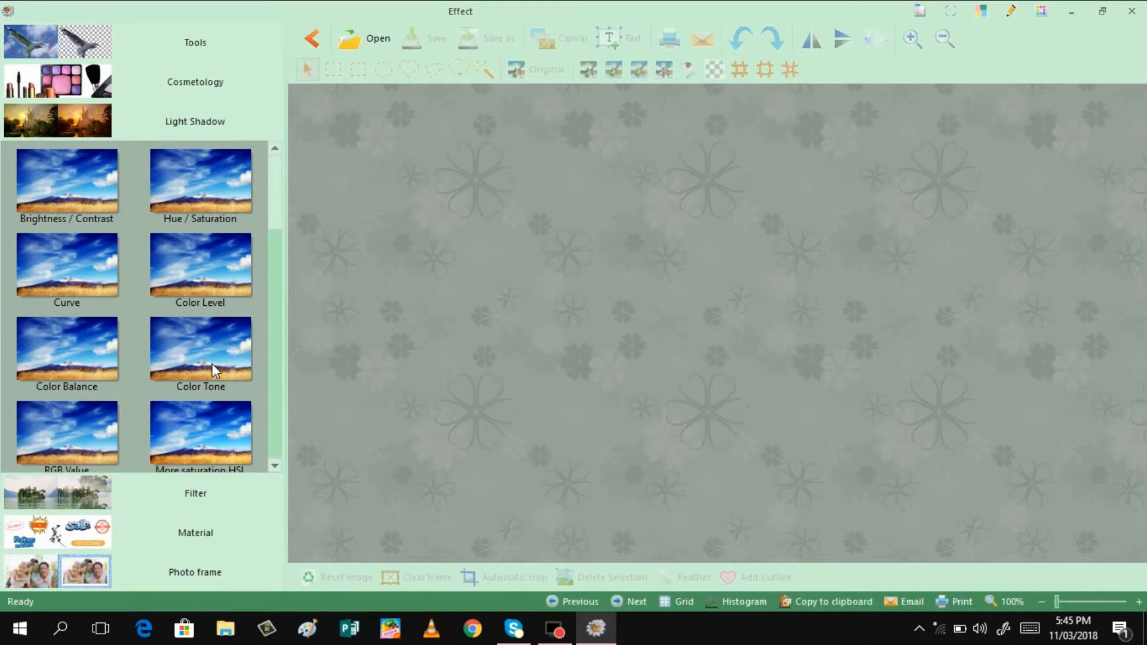
pyautogui.click(195, 494)
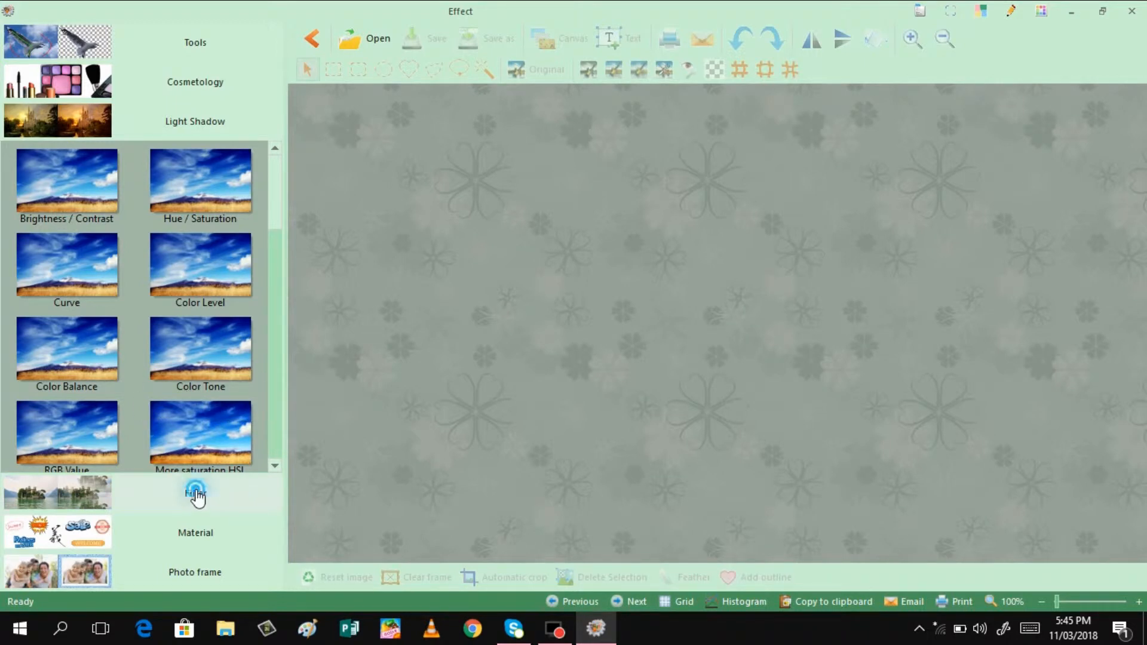
# Step: Browse the Material and Photo frame collections, ending on the Cutout tools
pyautogui.click(196, 493)
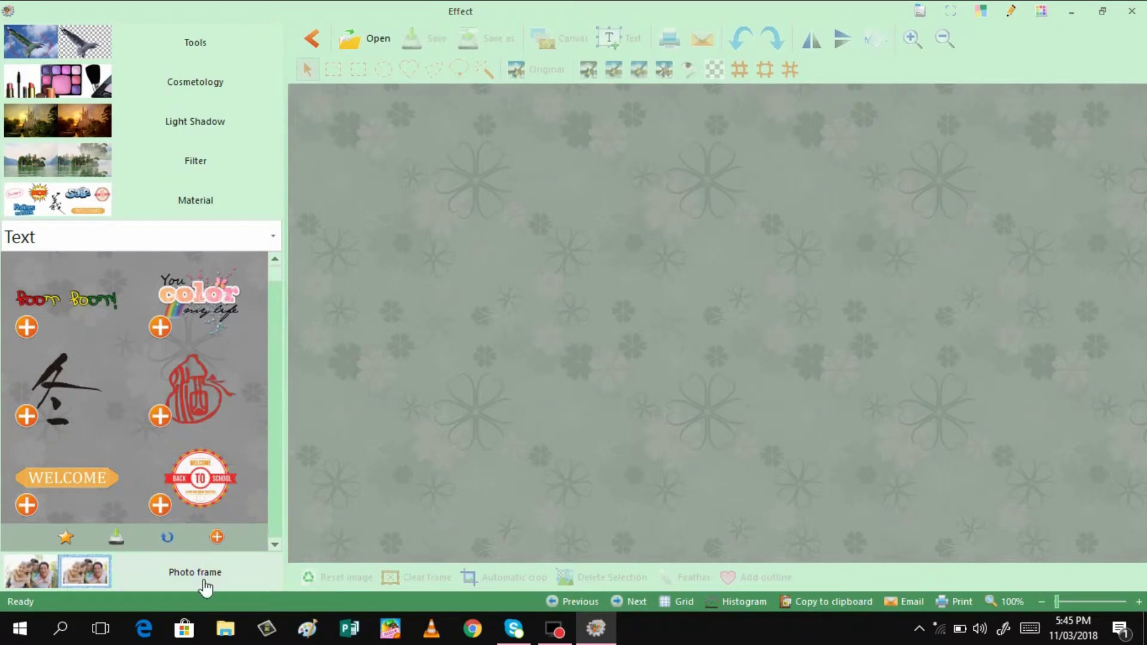
pyautogui.click(195, 572)
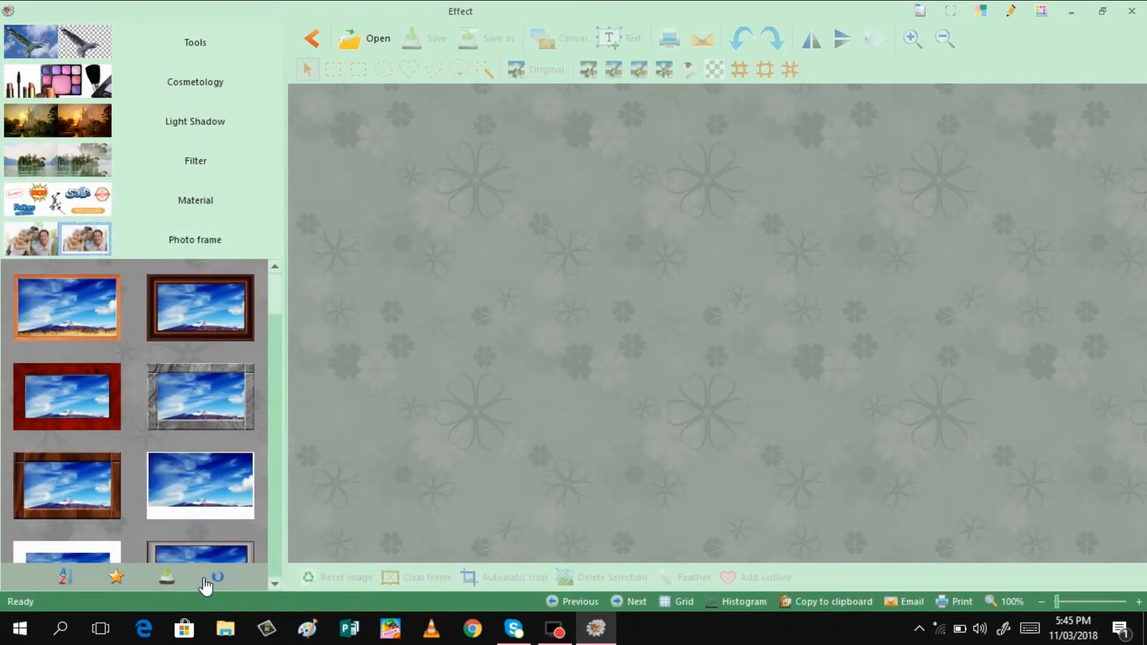
pyautogui.click(310, 38)
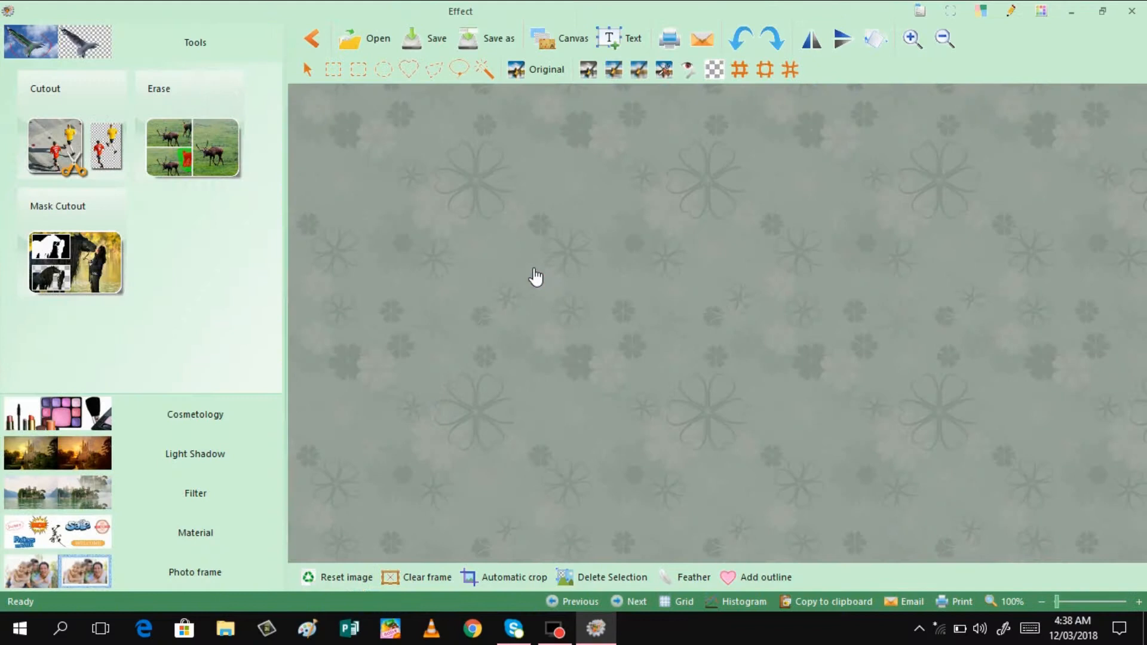
# Step: Expand Cosmetology to list Skin Sanding, Eye Enlarge, Face Lift and Lip Gloss
pyautogui.click(195, 414)
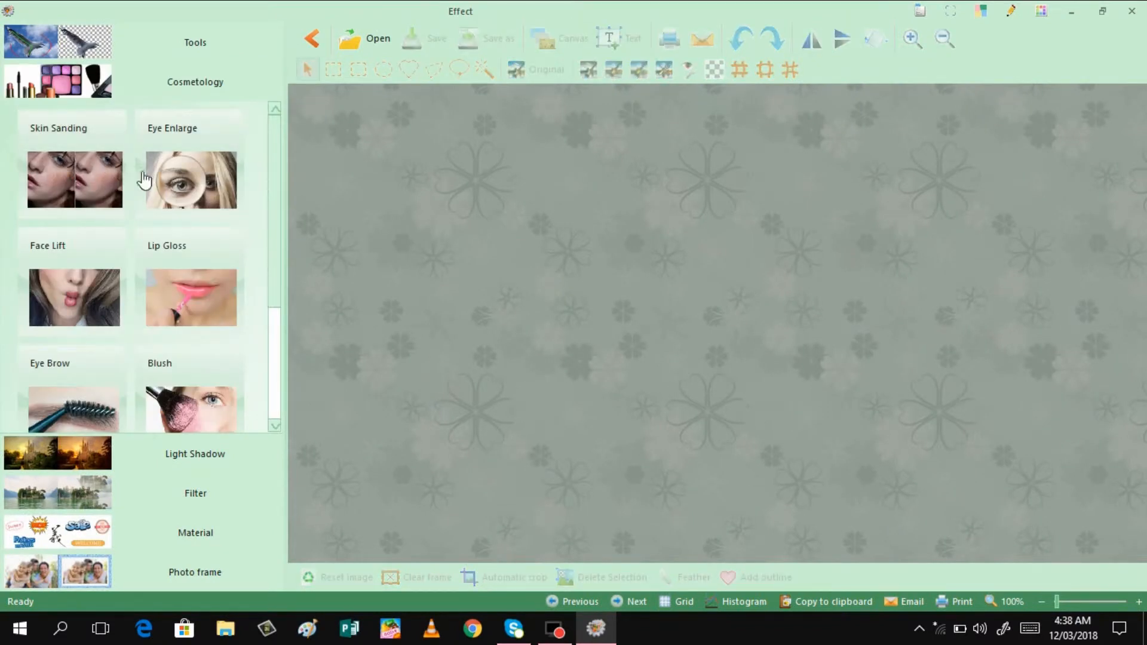
pyautogui.moveTo(92, 173)
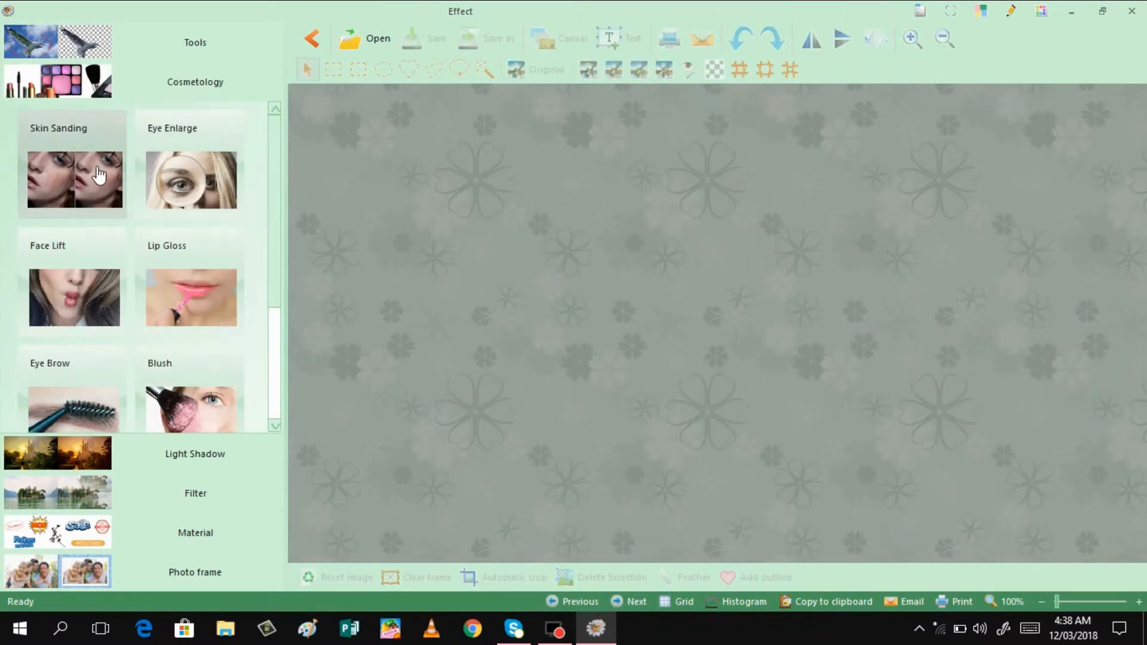
pyautogui.moveTo(68, 192)
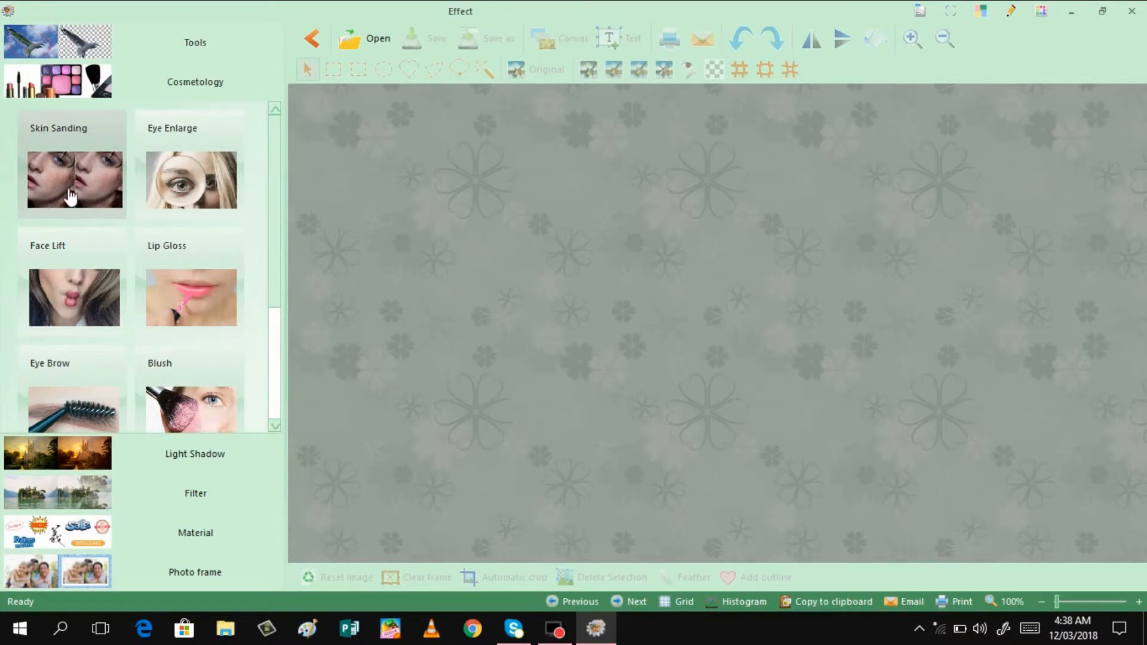
pyautogui.moveTo(100, 186)
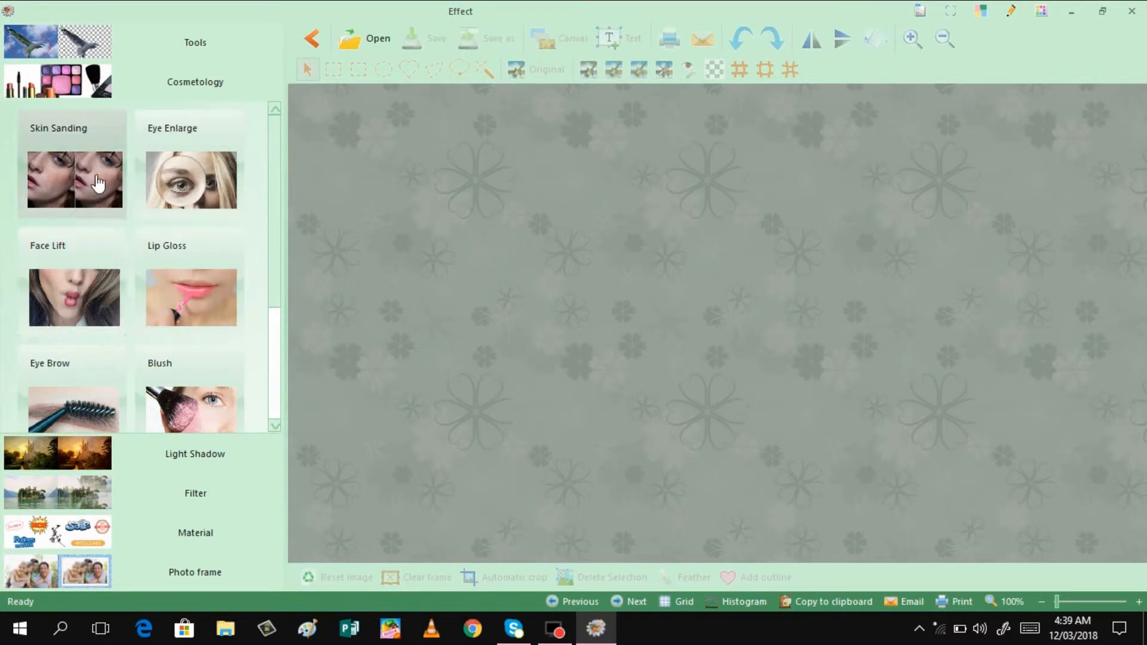
pyautogui.moveTo(69, 310)
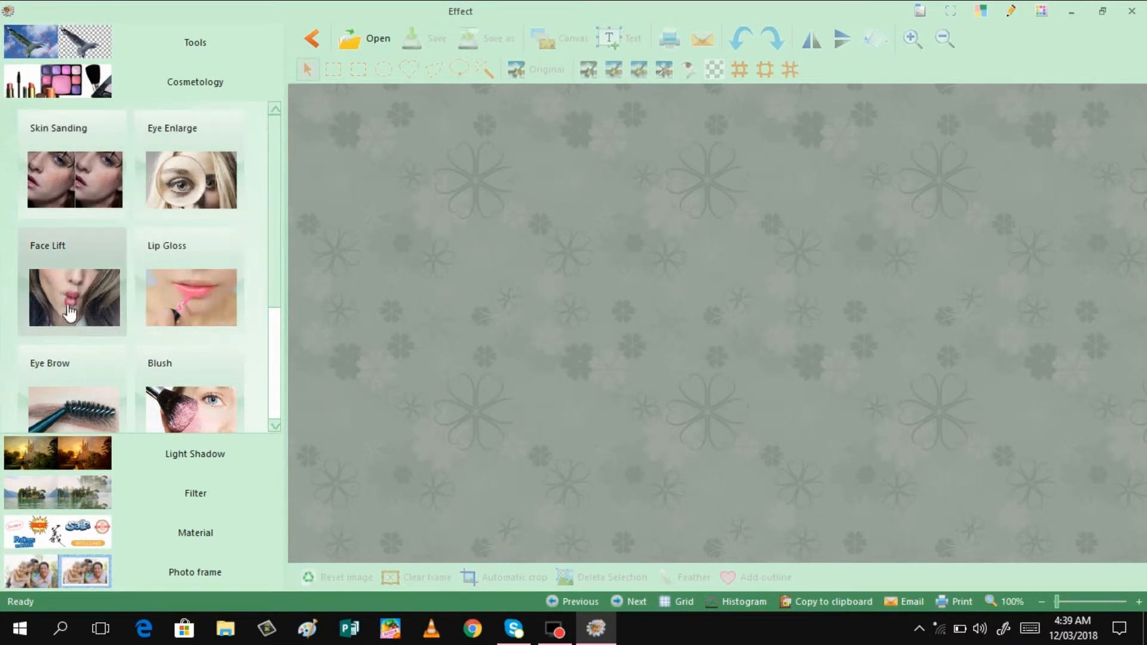
pyautogui.moveTo(181, 417)
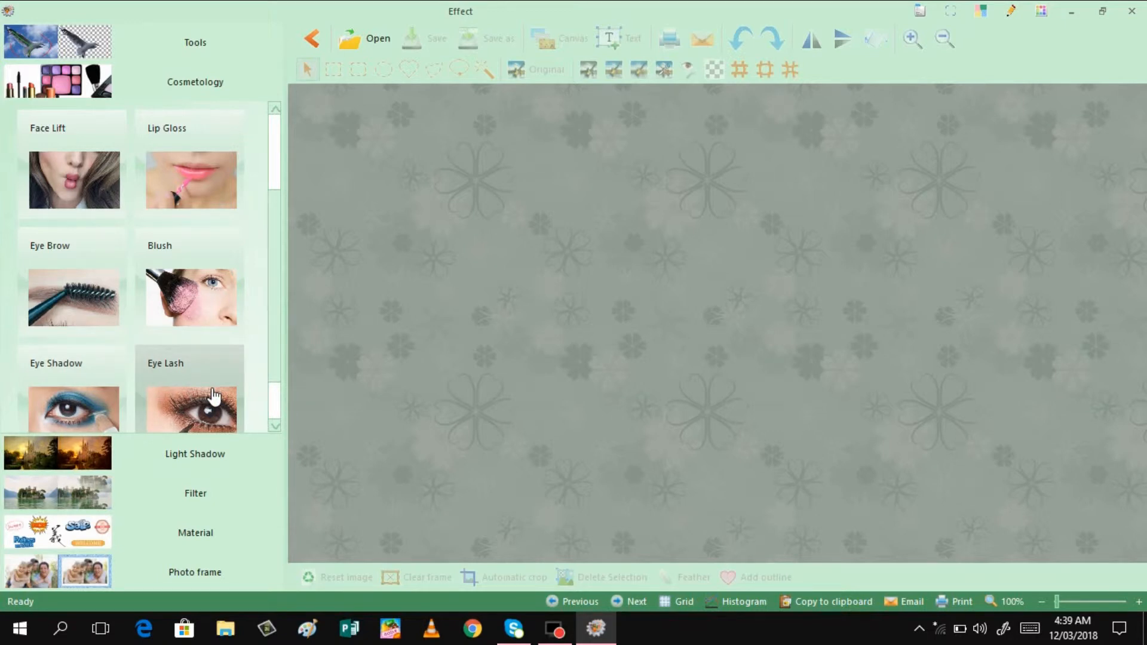
pyautogui.moveTo(176, 48)
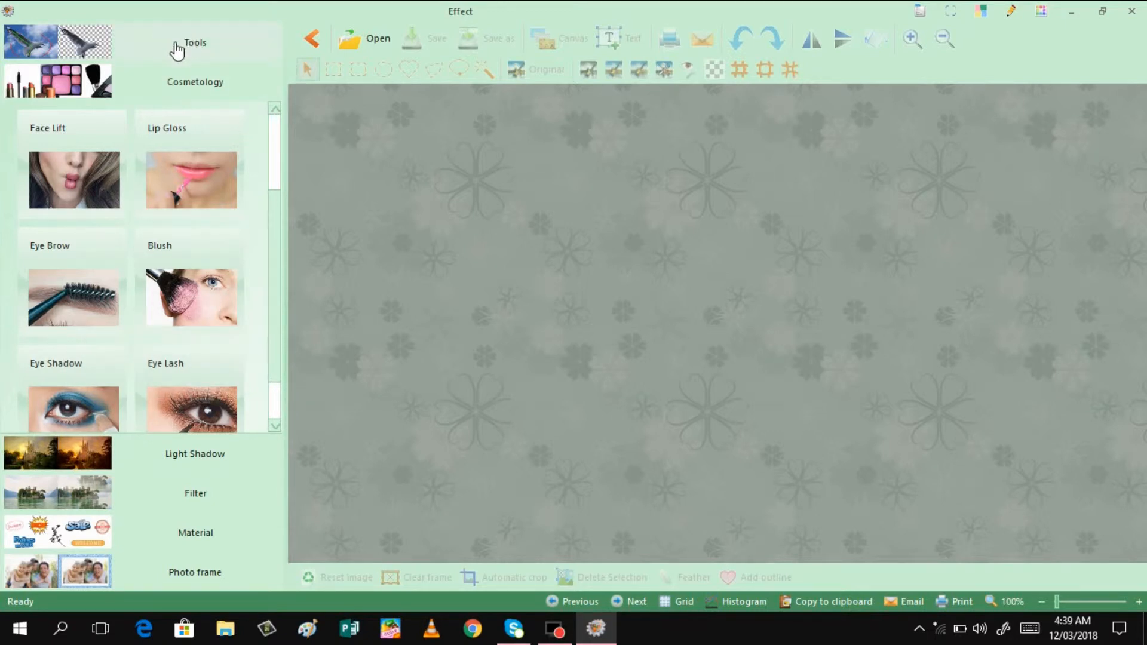
pyautogui.moveTo(75, 42)
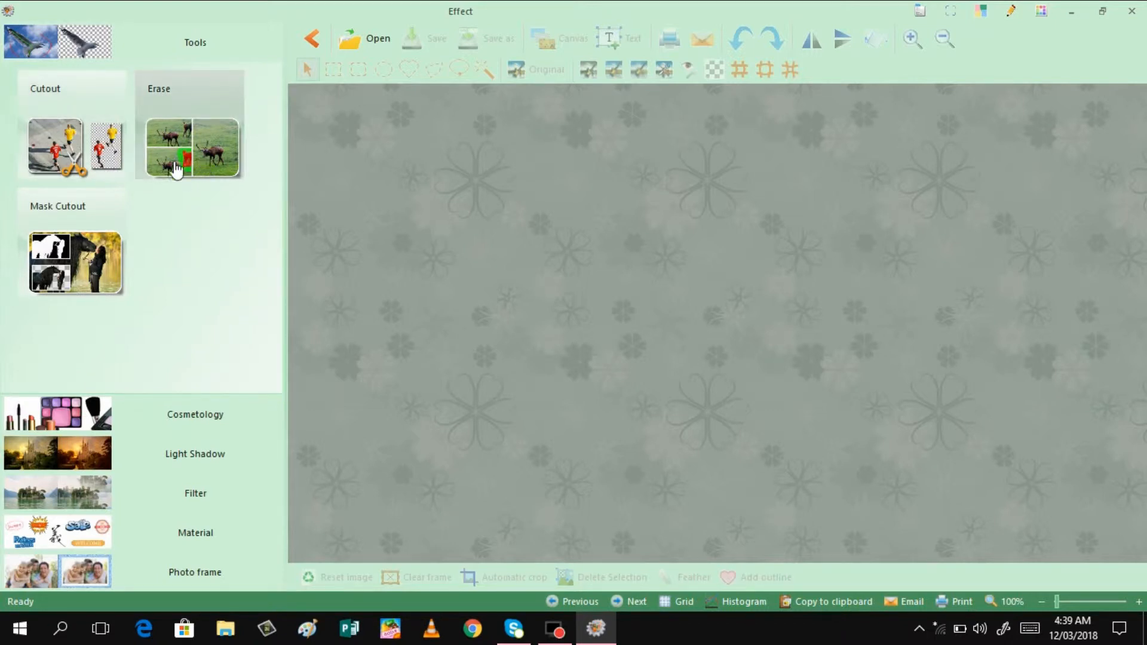
pyautogui.moveTo(139, 210)
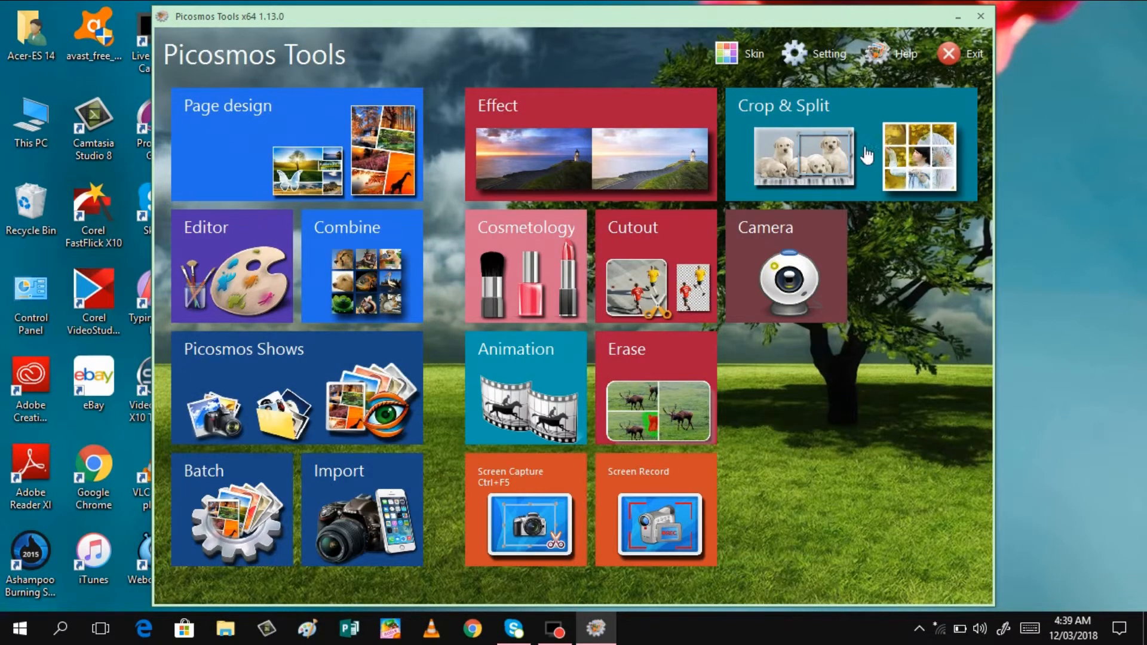
pyautogui.moveTo(491, 382)
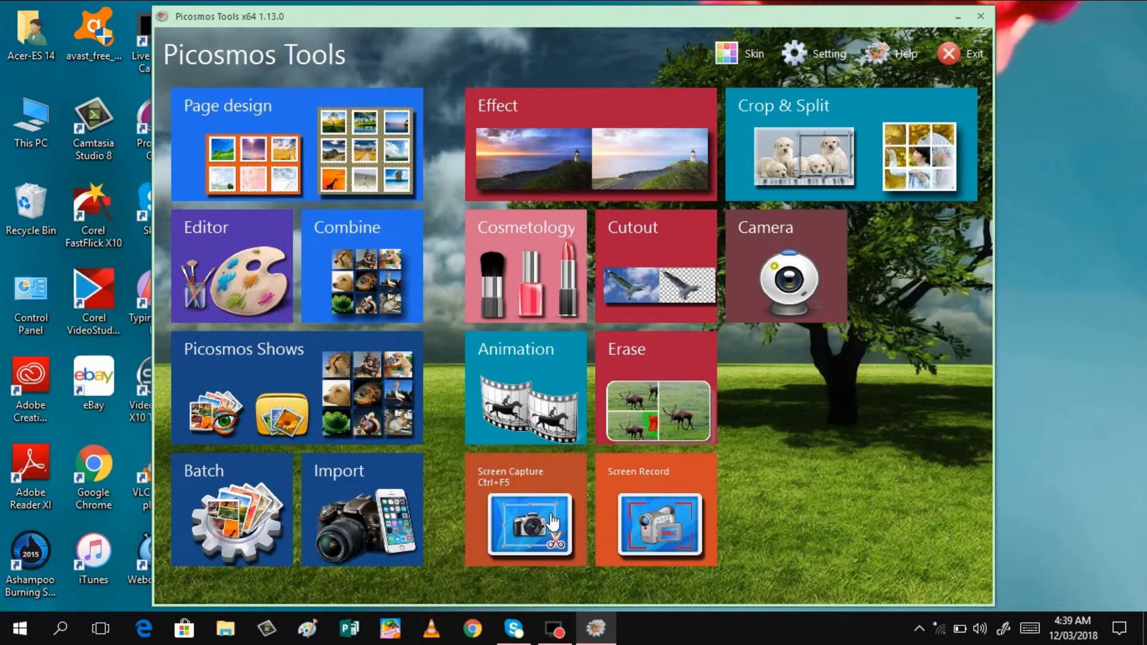
pyautogui.moveTo(675, 541)
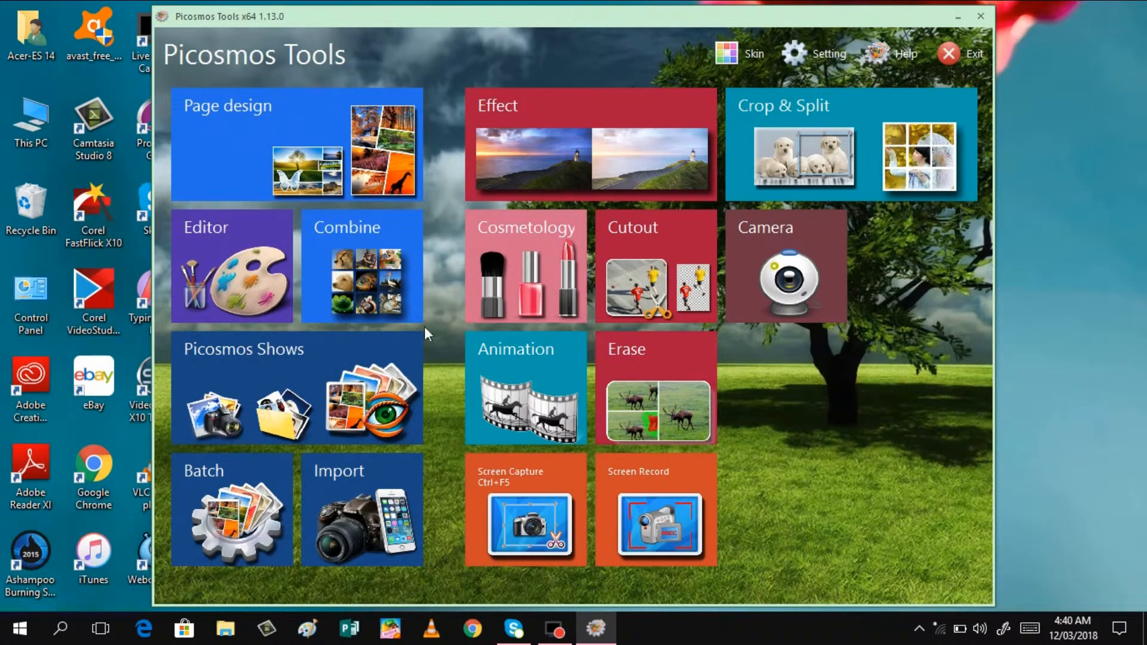
pyautogui.moveTo(285, 405)
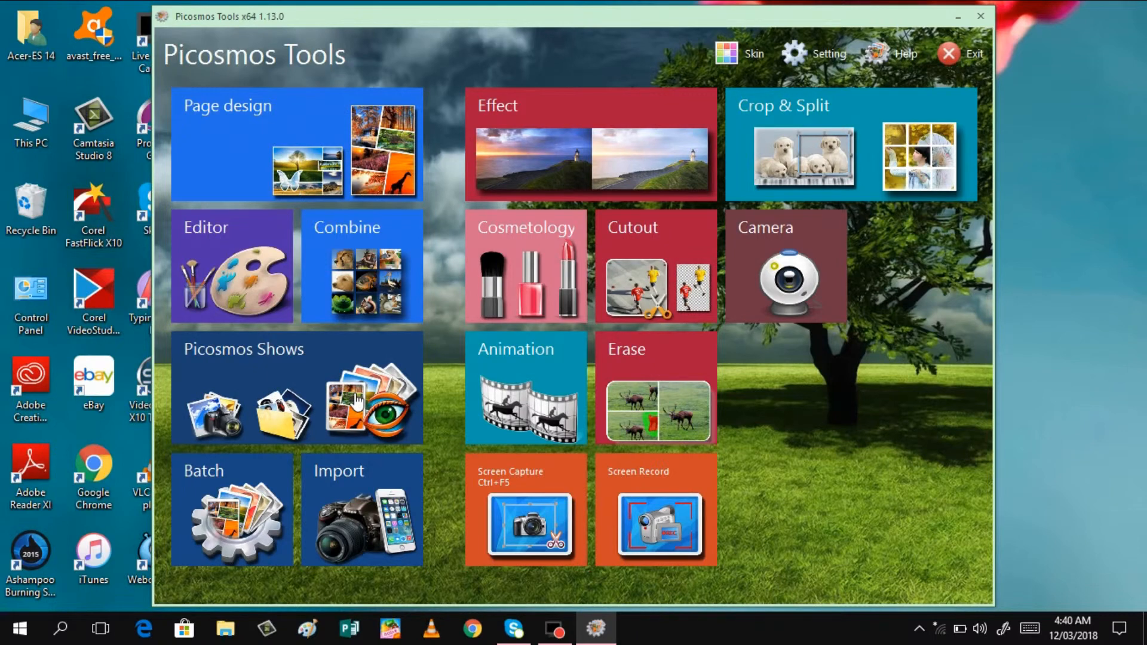
pyautogui.moveTo(590, 157)
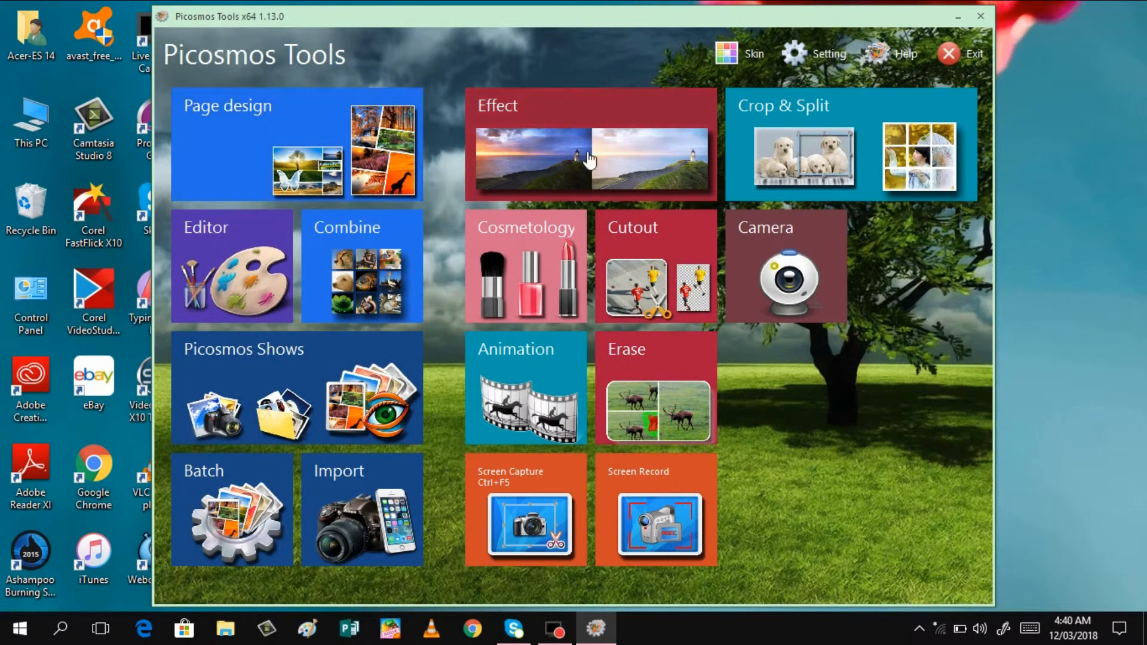